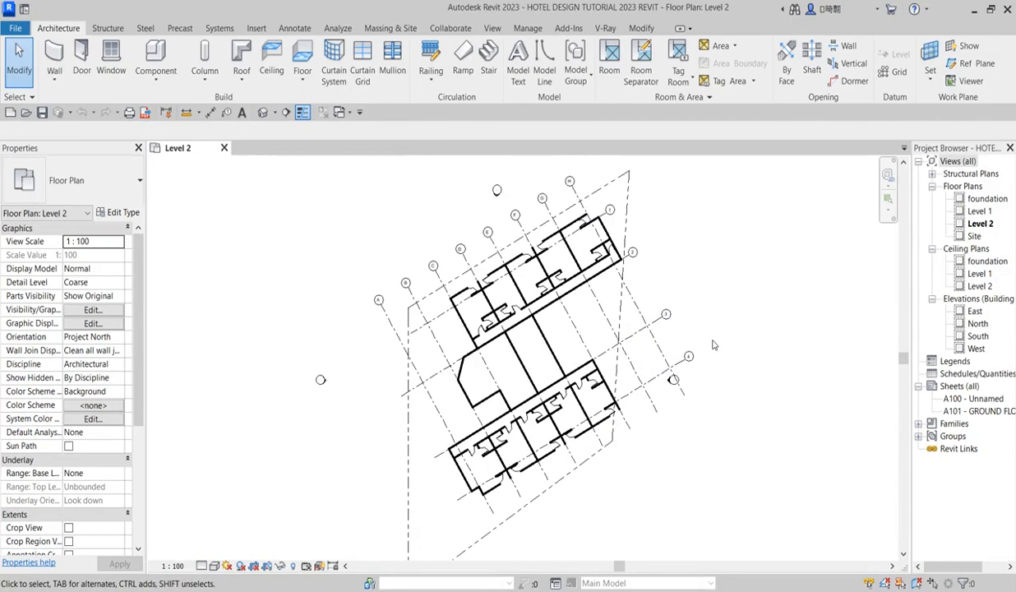
{"action": "mouse_move", "coordinate": [710, 343]}
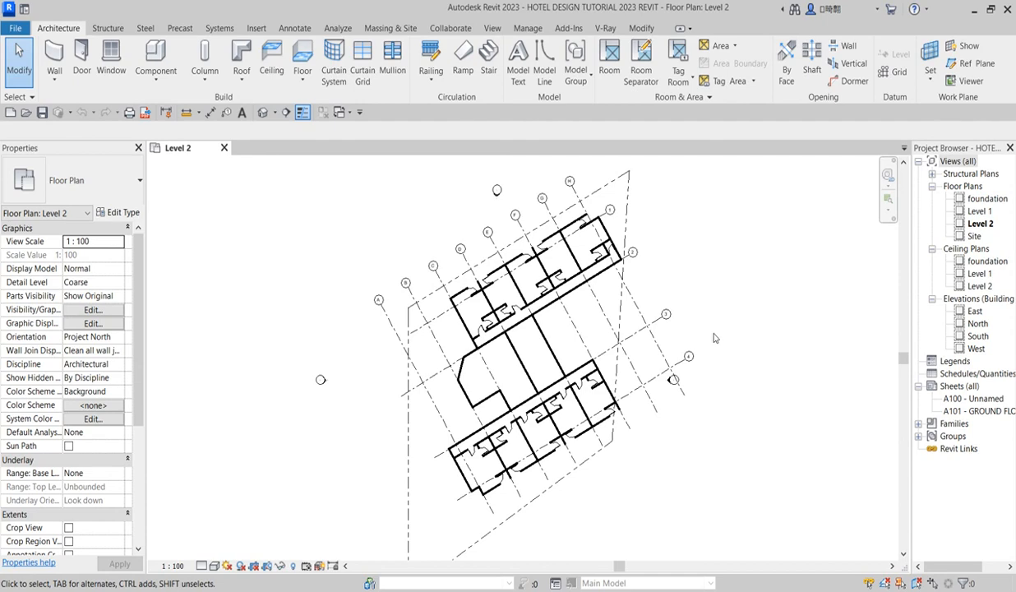
{"action": "mouse_move", "coordinate": [557, 352]}
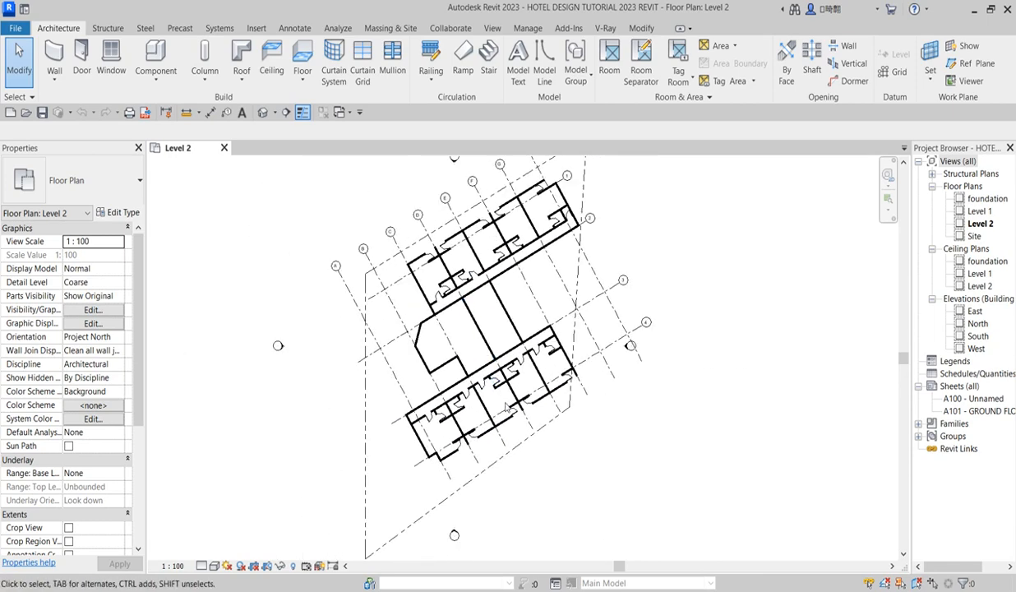
Switch from the foundation plan to the Level 1 floor plan of the hotel.
{"action": "left_click", "coordinate": [590, 276]}
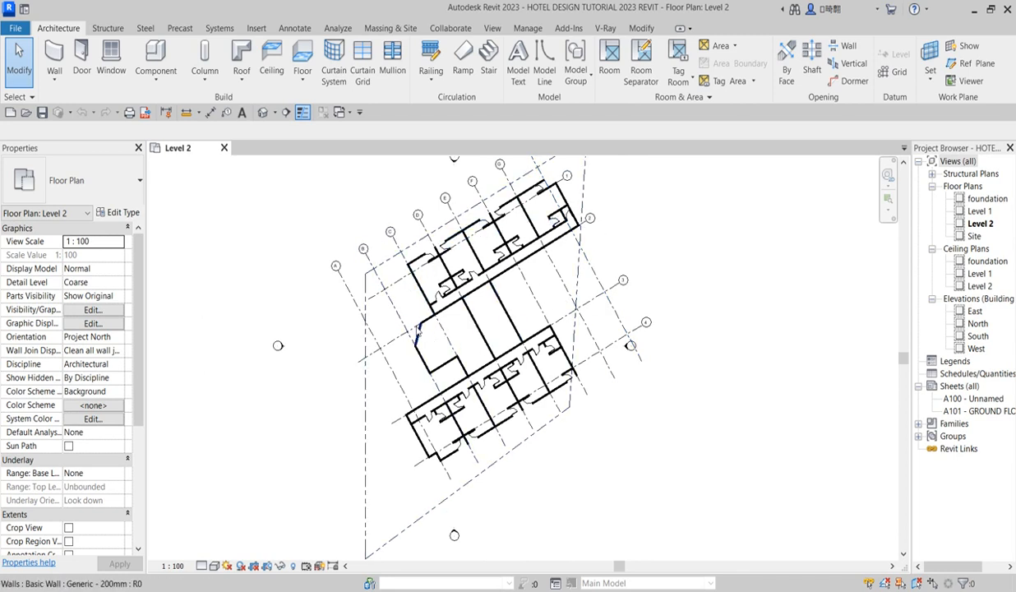
{"action": "left_click", "coordinate": [367, 280]}
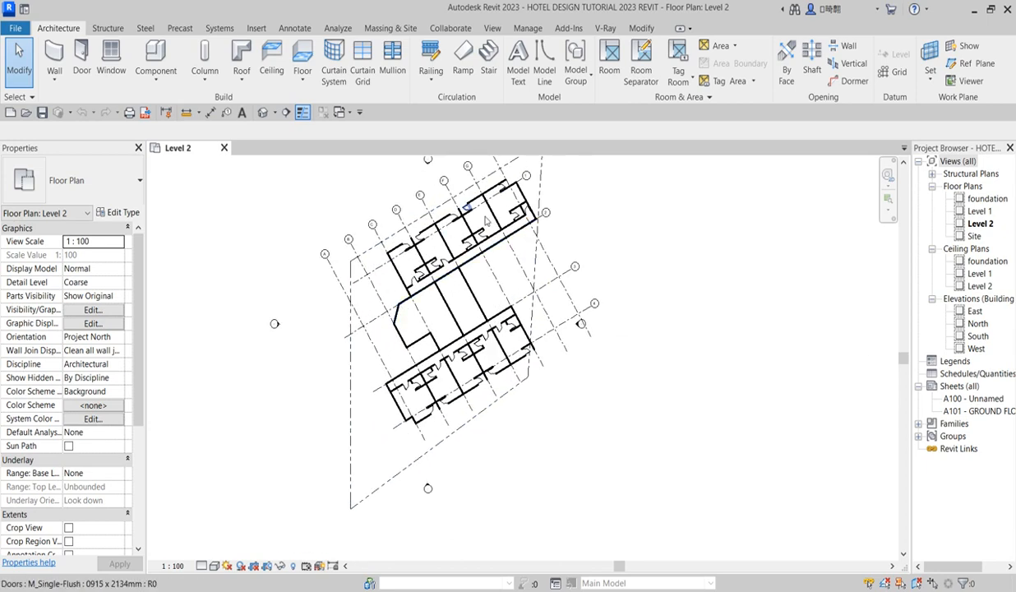
{"action": "mouse_move", "coordinate": [411, 345]}
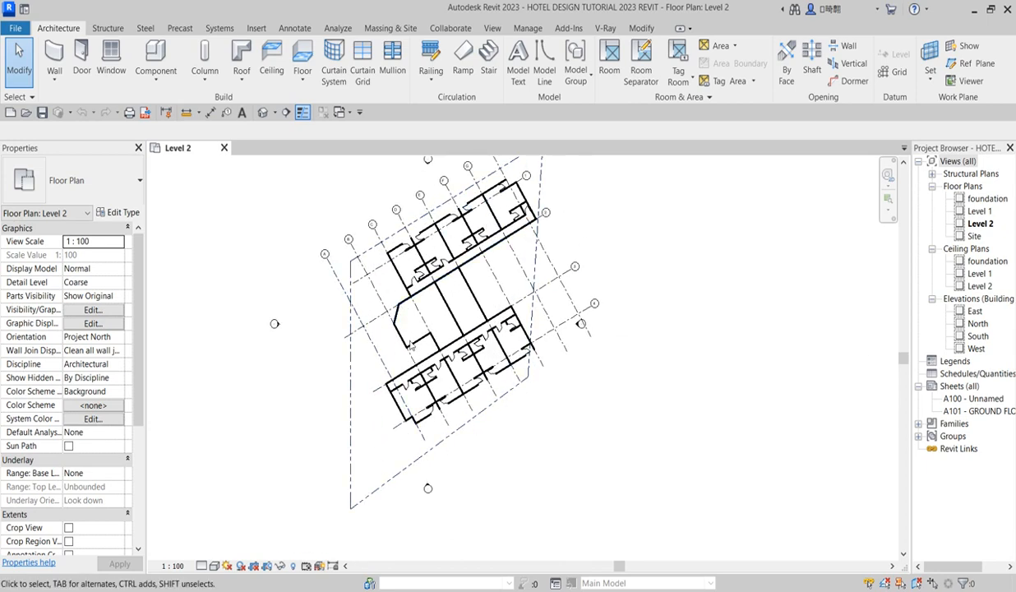
{"action": "mouse_move", "coordinate": [510, 329]}
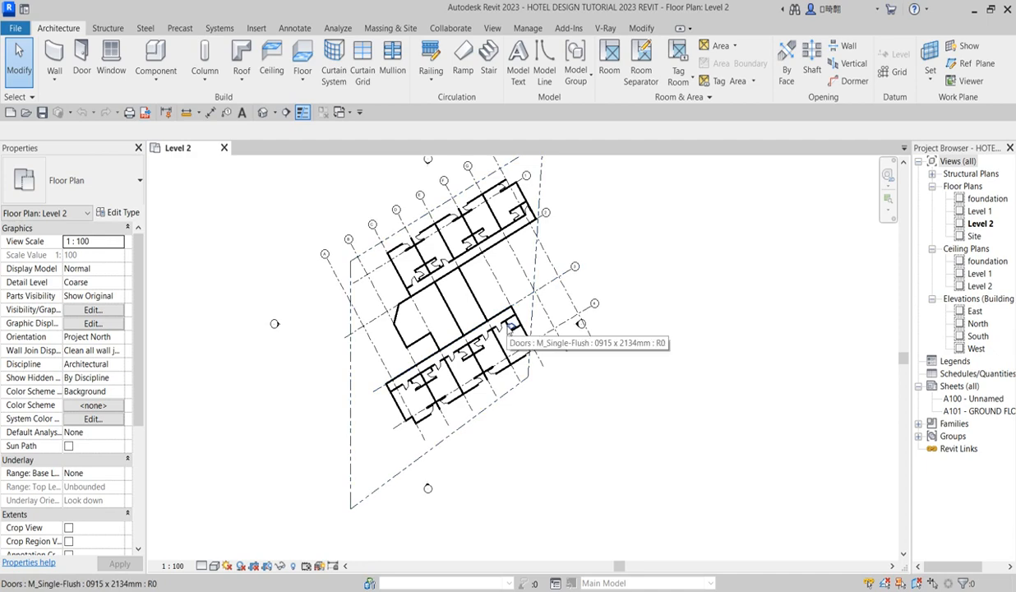
{"action": "mouse_move", "coordinate": [483, 292]}
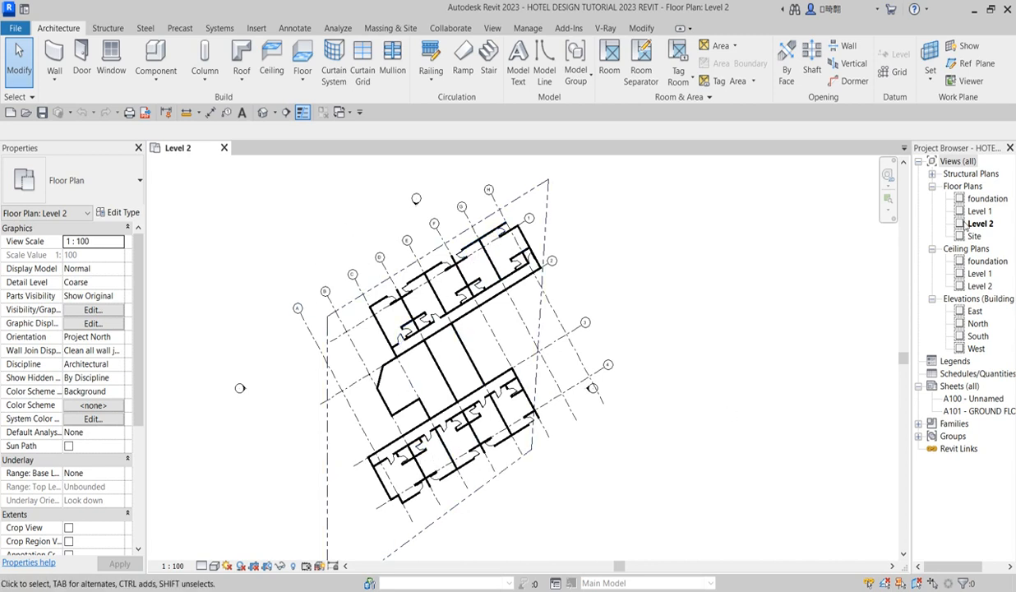
{"action": "mouse_move", "coordinate": [444, 497]}
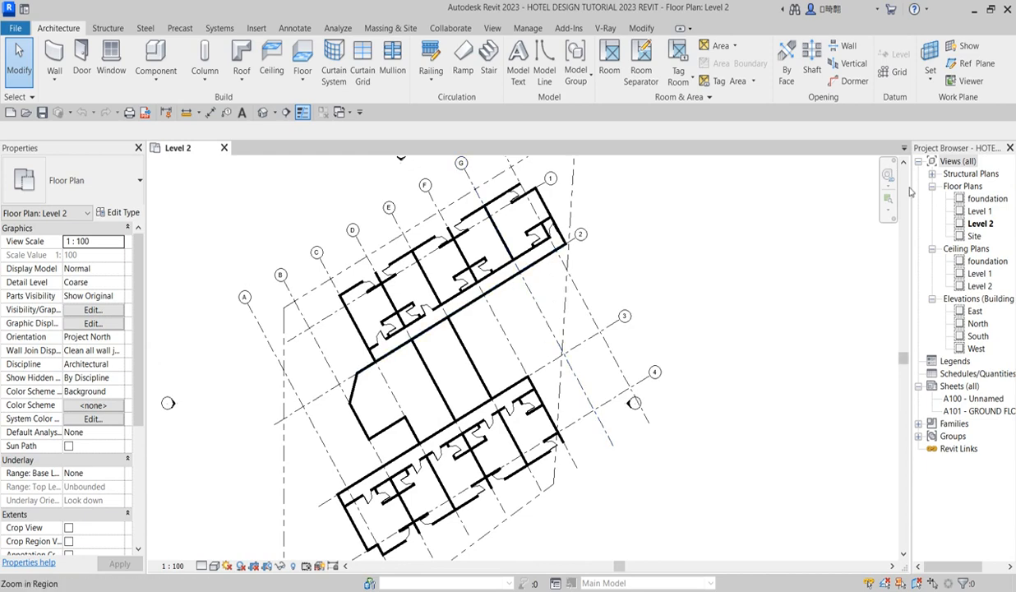
{"action": "double_click", "coordinate": [986, 197]}
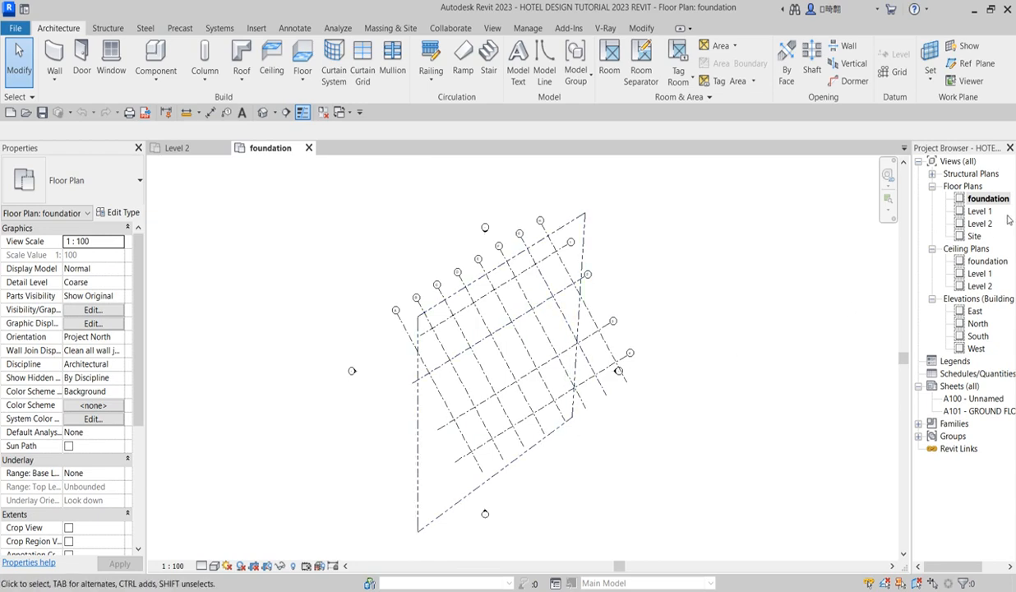
{"action": "double_click", "coordinate": [980, 211]}
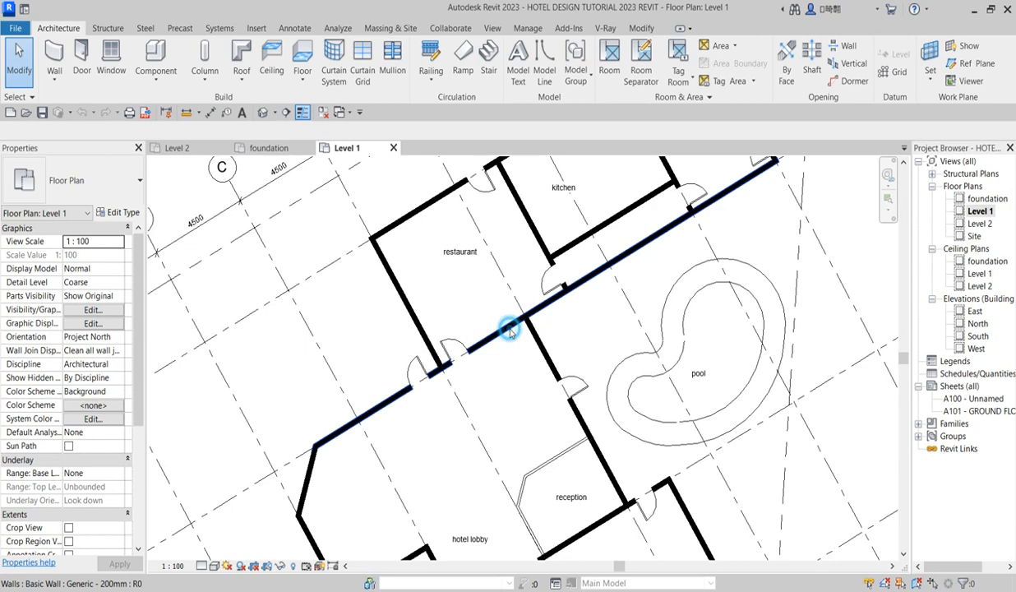
Select all instances of the basic wall type visible in the Level 1 plan.
{"action": "left_click", "coordinate": [510, 329]}
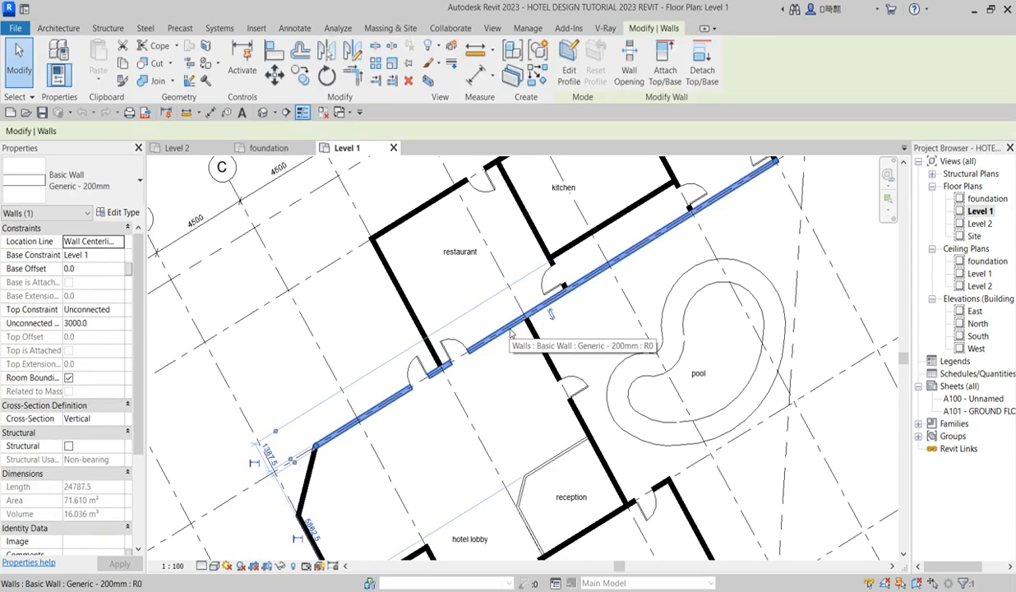
{"action": "right_click", "coordinate": [551, 312]}
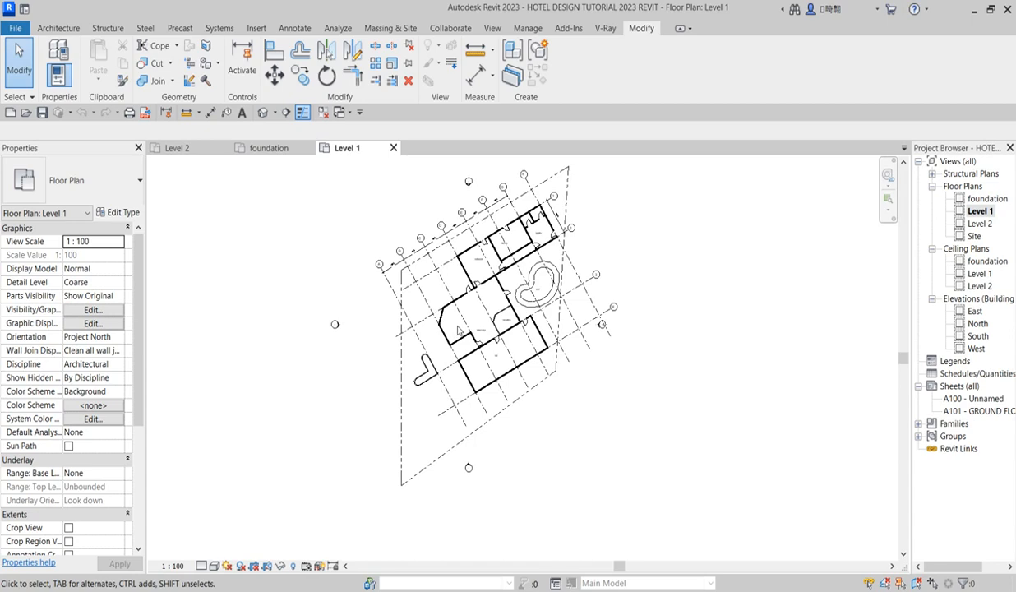
{"action": "left_click", "coordinate": [453, 353]}
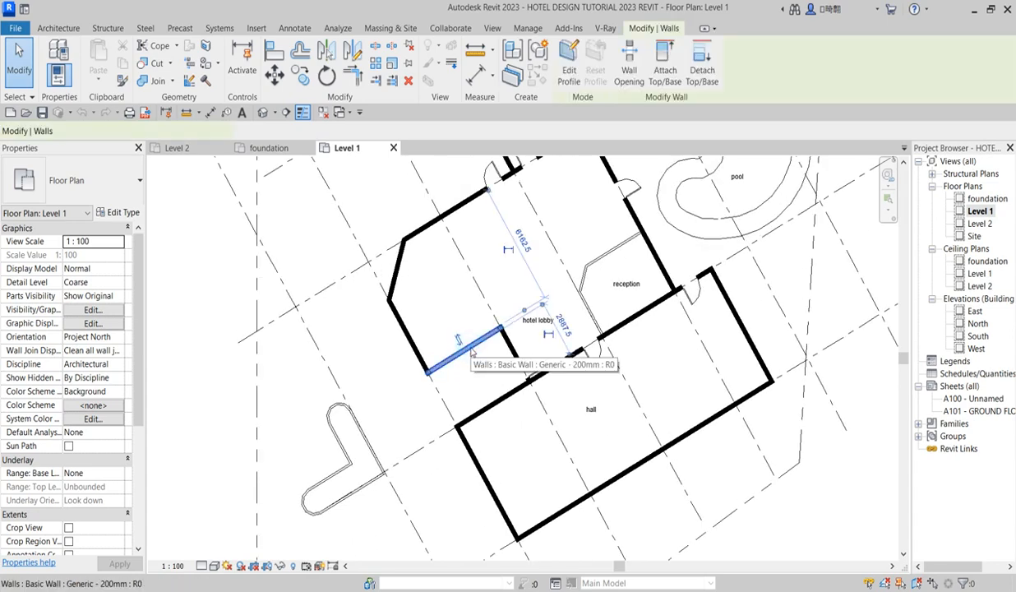
{"action": "right_click", "coordinate": [457, 340]}
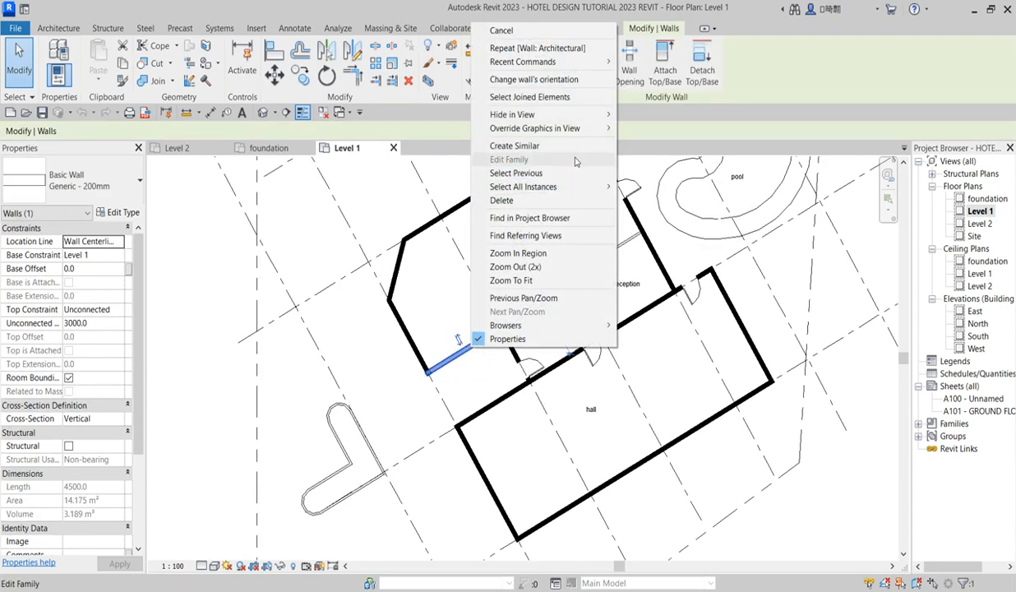
{"action": "mouse_move", "coordinate": [523, 188]}
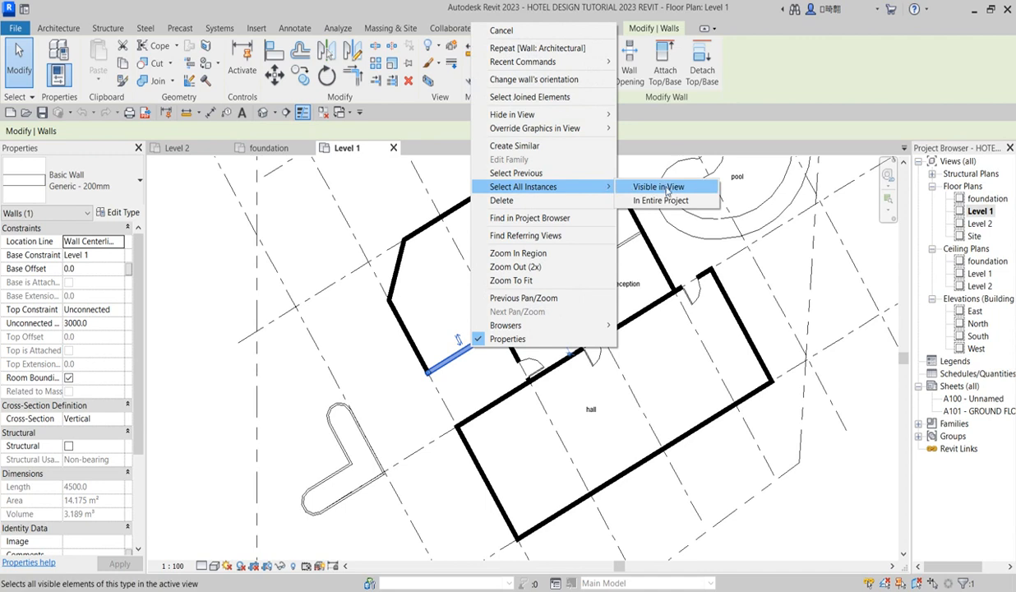
{"action": "left_click", "coordinate": [657, 187]}
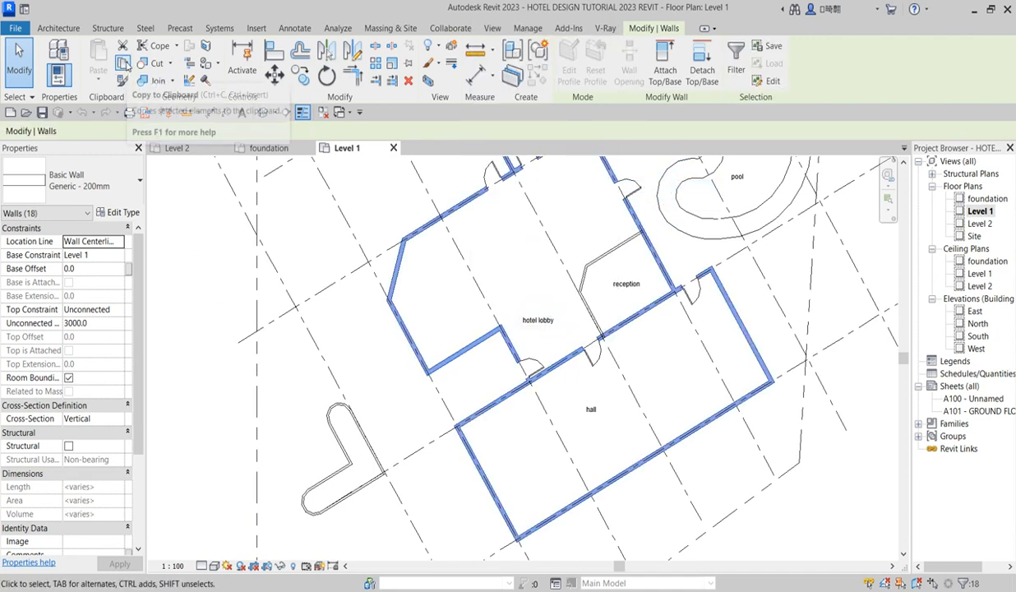
{"action": "mouse_move", "coordinate": [98, 49]}
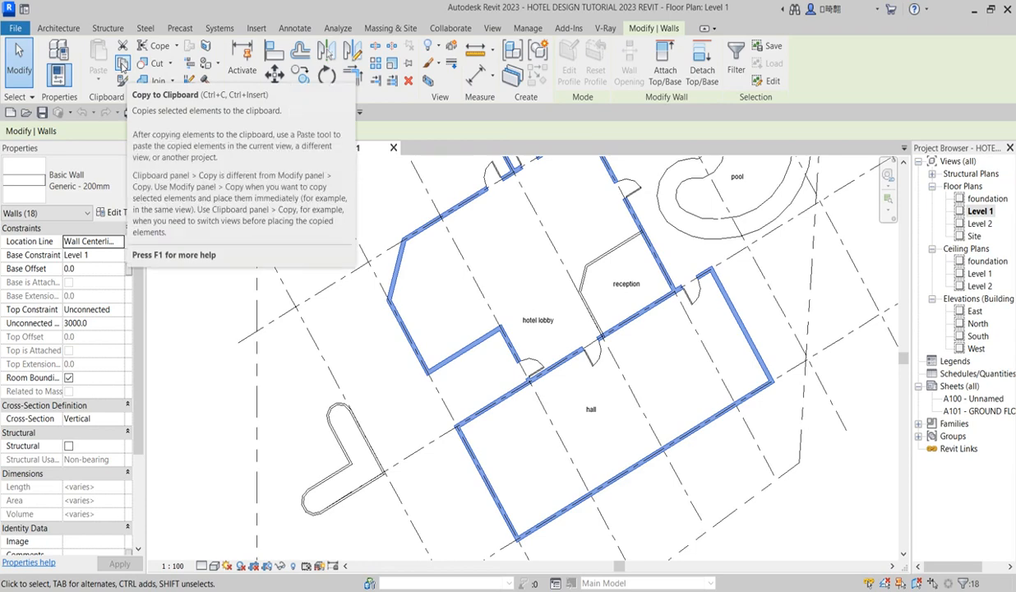
{"action": "mouse_move", "coordinate": [814, 250]}
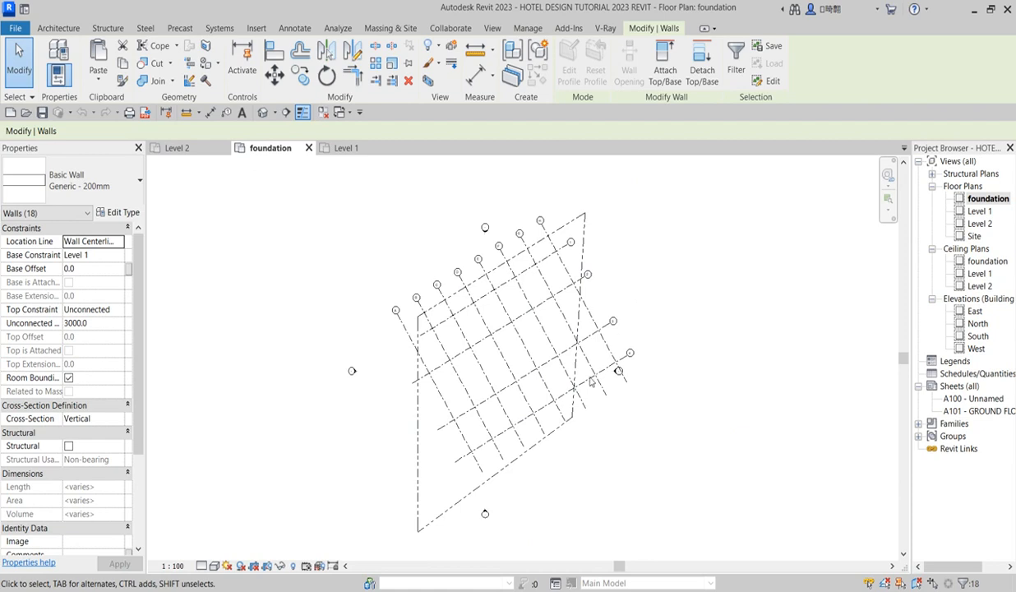
{"action": "mouse_move", "coordinate": [98, 63]}
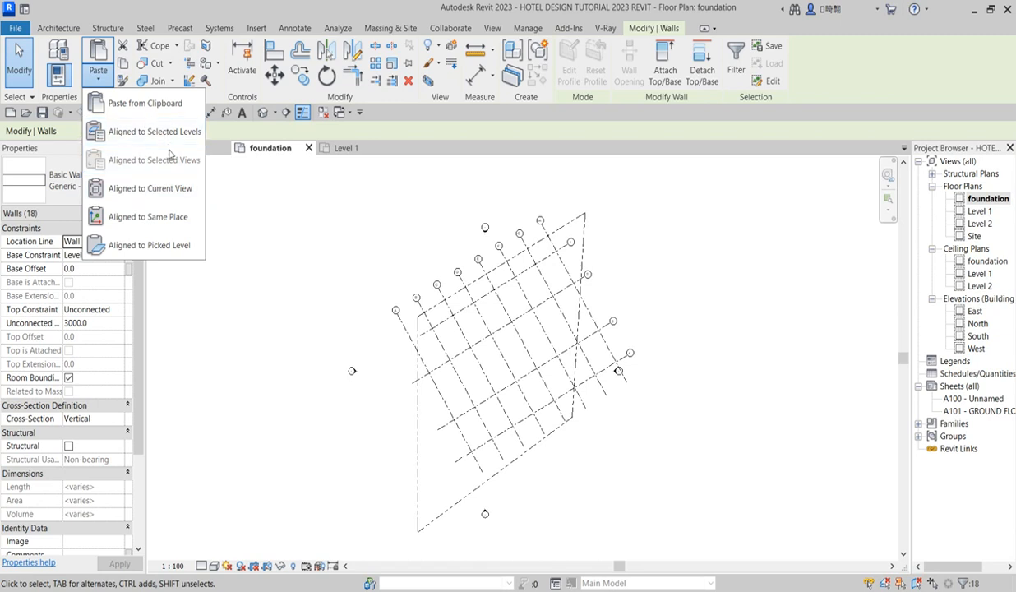
{"action": "mouse_move", "coordinate": [154, 131]}
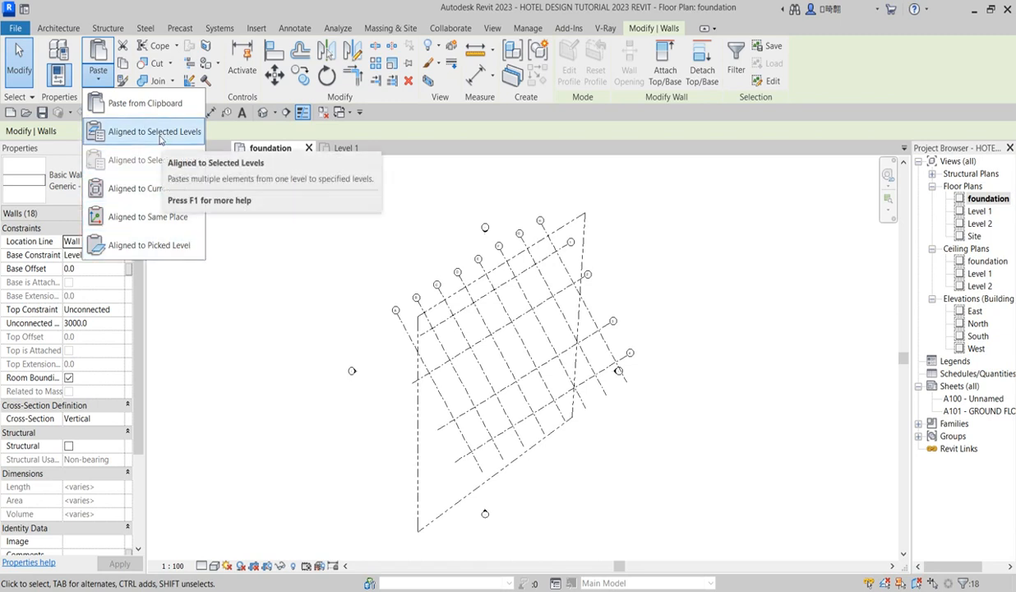
Paste the 18 copied Level 1 walls aligned to the foundation level.
{"action": "left_click", "coordinate": [155, 131]}
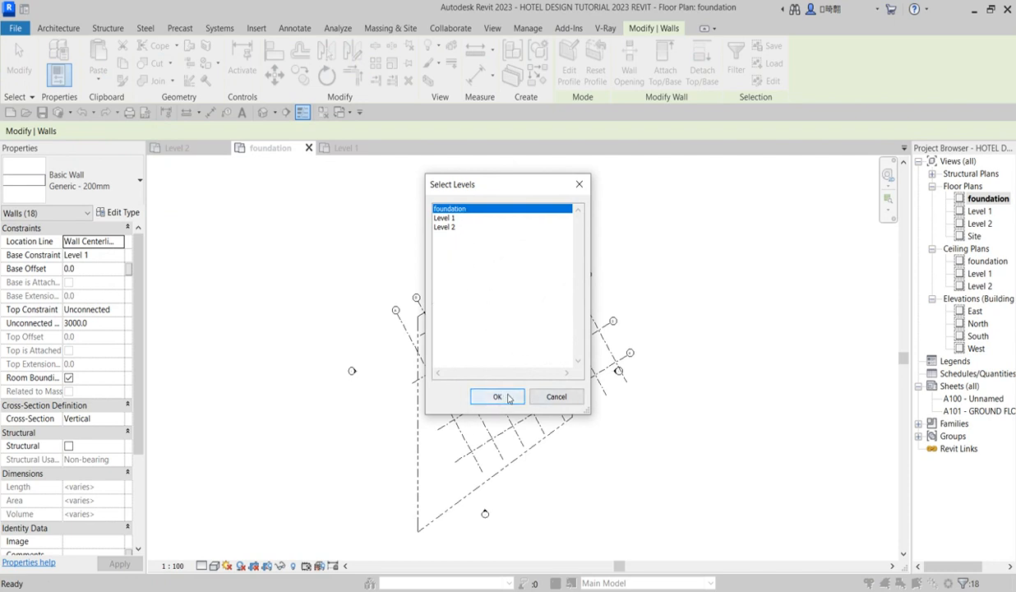
{"action": "left_click", "coordinate": [497, 397]}
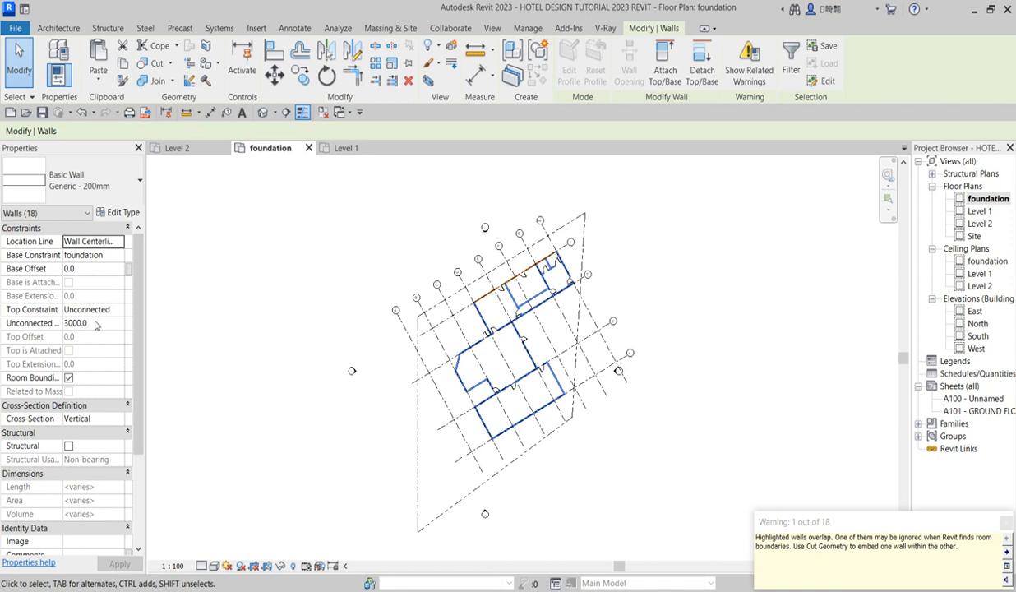
{"action": "mouse_move", "coordinate": [33, 322]}
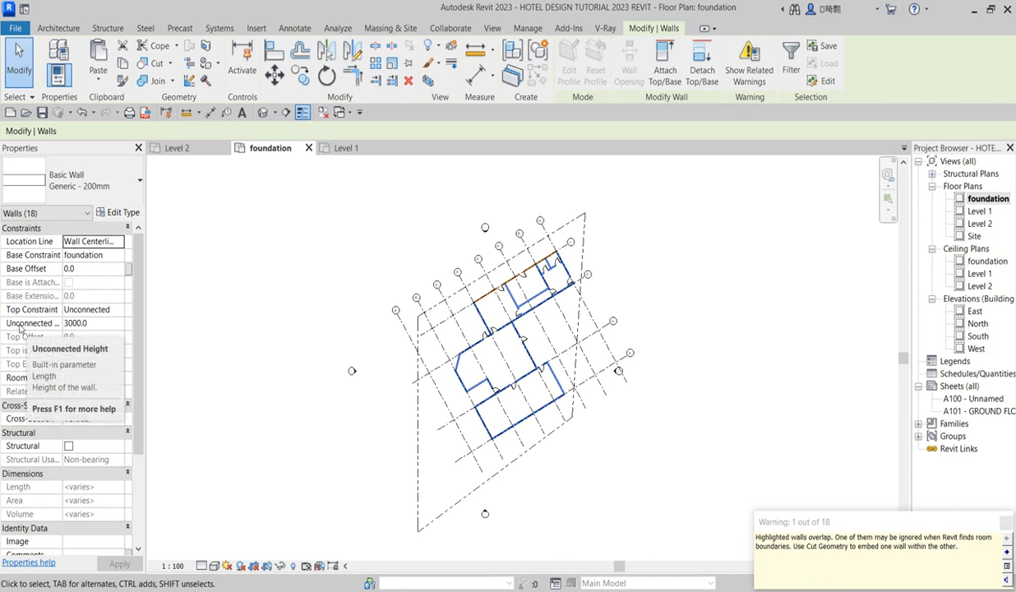
{"action": "mouse_move", "coordinate": [119, 315]}
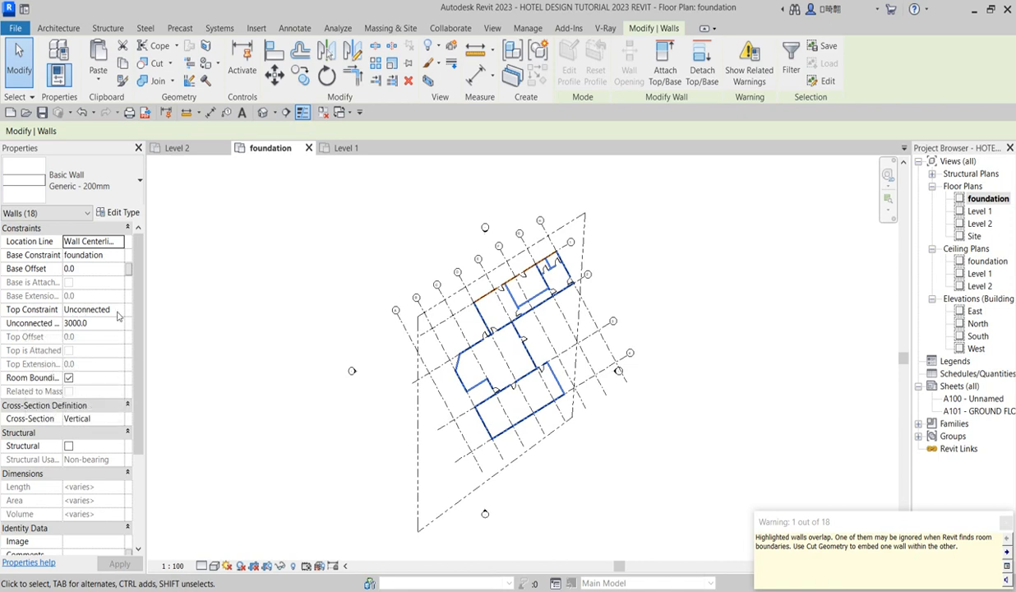
{"action": "mouse_move", "coordinate": [105, 327]}
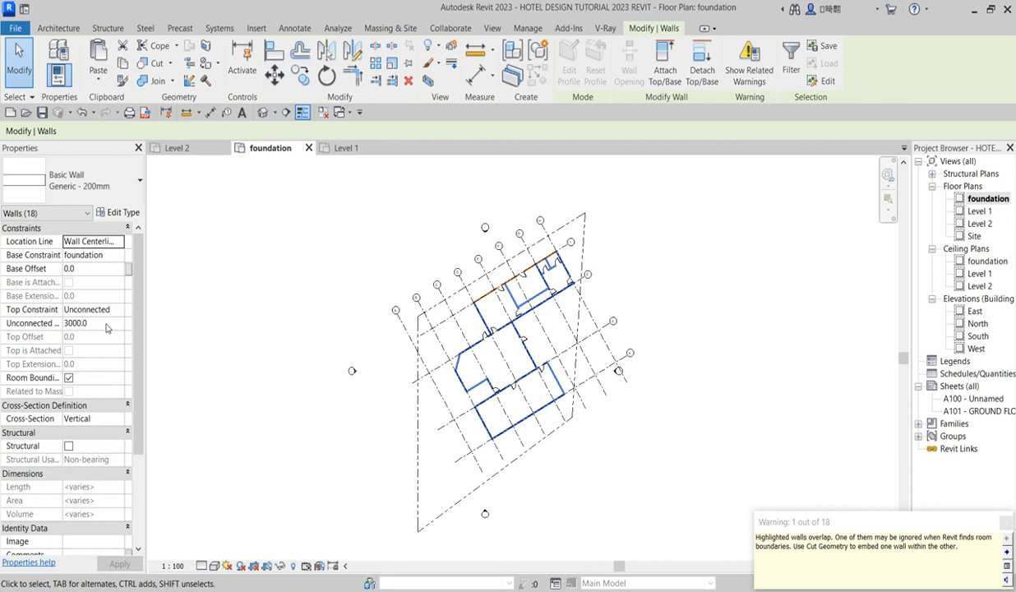
Set the pasted foundation walls' Unconnected Height to 800 mm in Properties.
{"action": "left_click", "coordinate": [82, 322]}
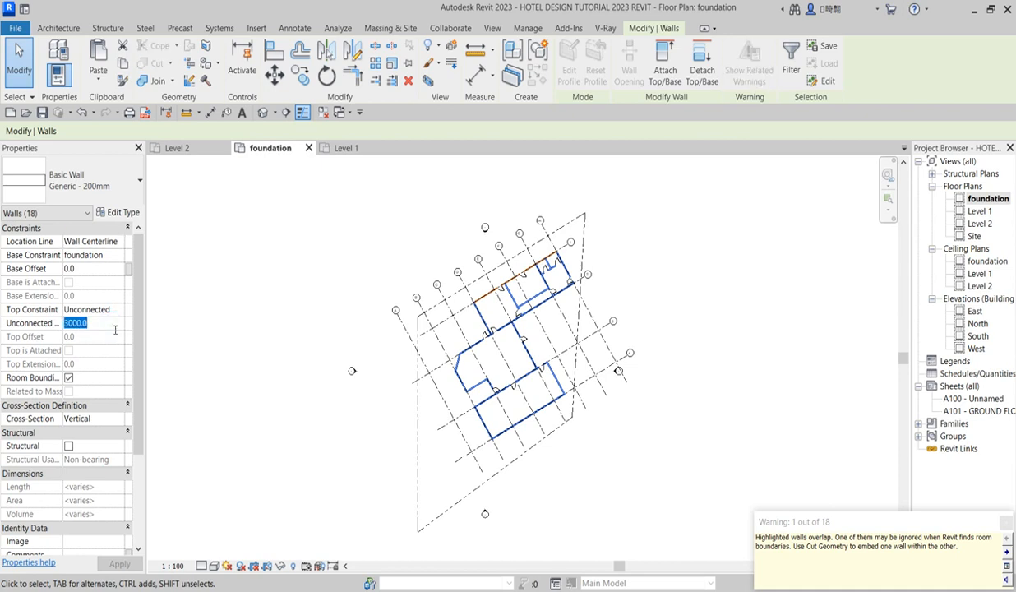
{"action": "type", "text": "8"}
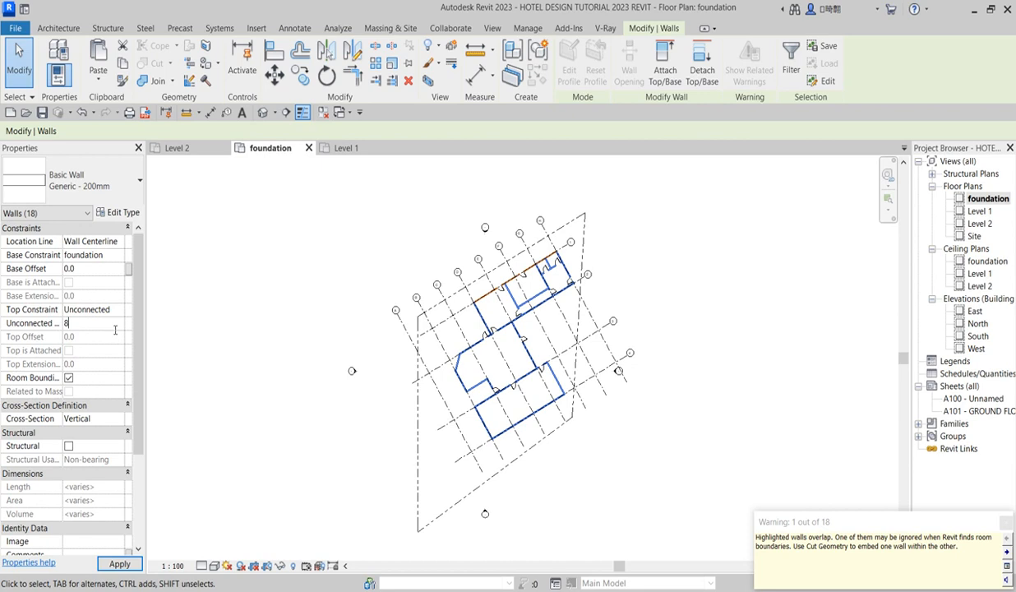
{"action": "type", "text": "800"}
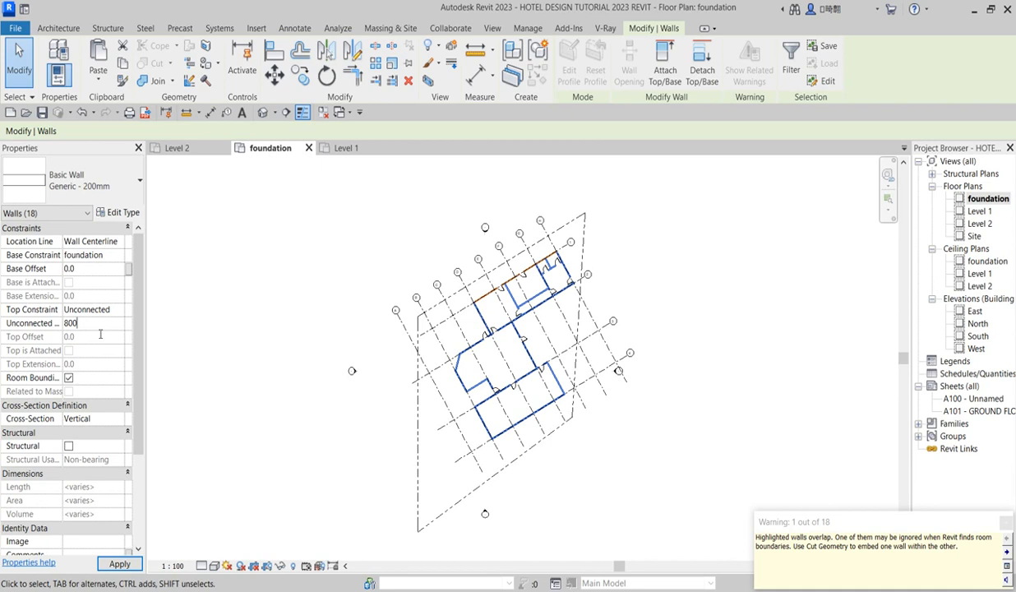
{"action": "left_click", "coordinate": [118, 564]}
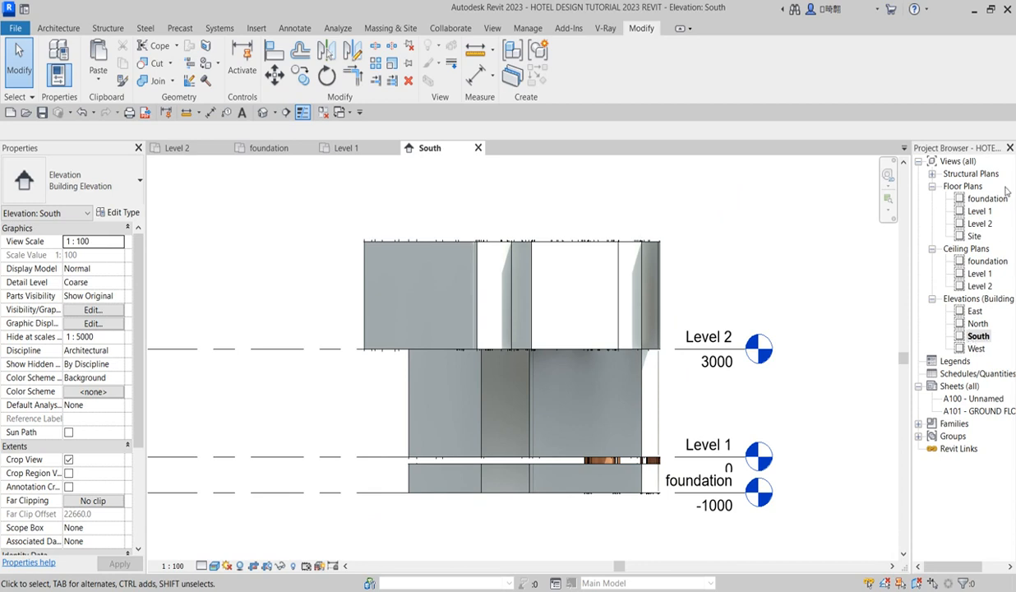
{"action": "mouse_move", "coordinate": [984, 217]}
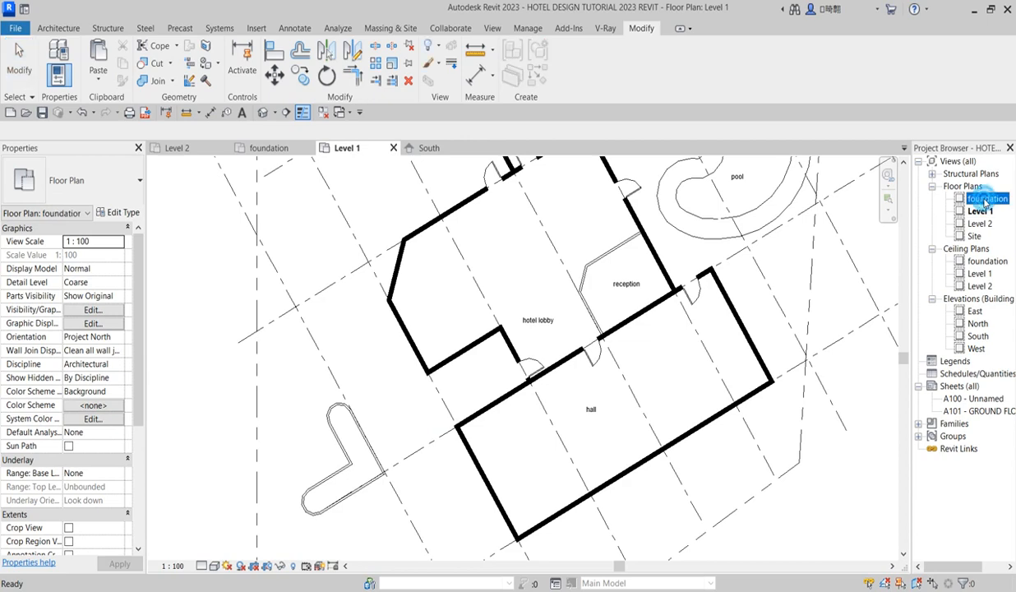
Reselect the previous wall selection in the foundation plan to verify the paste.
{"action": "double_click", "coordinate": [986, 197]}
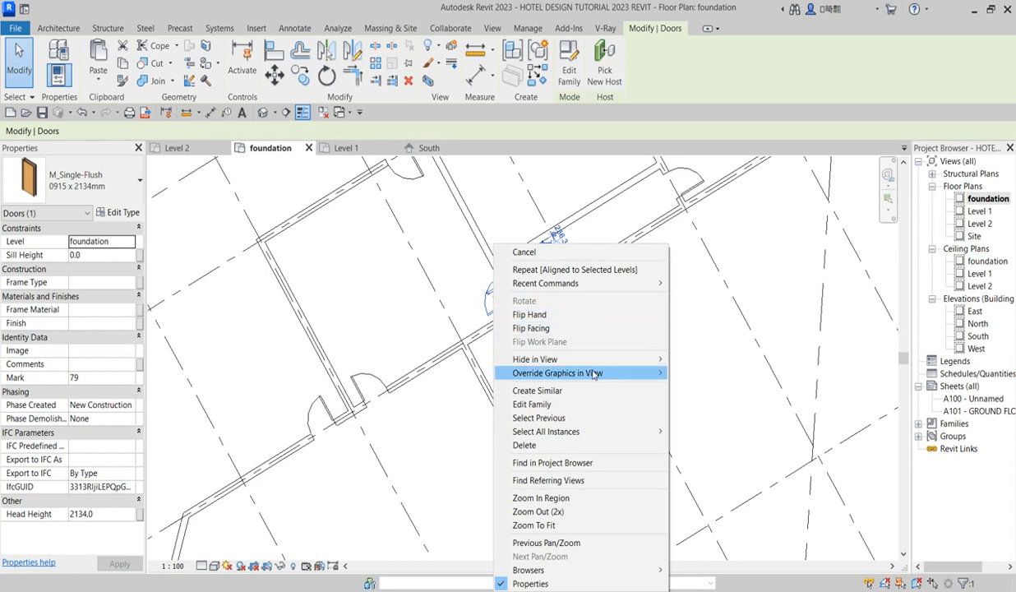
{"action": "mouse_move", "coordinate": [616, 426]}
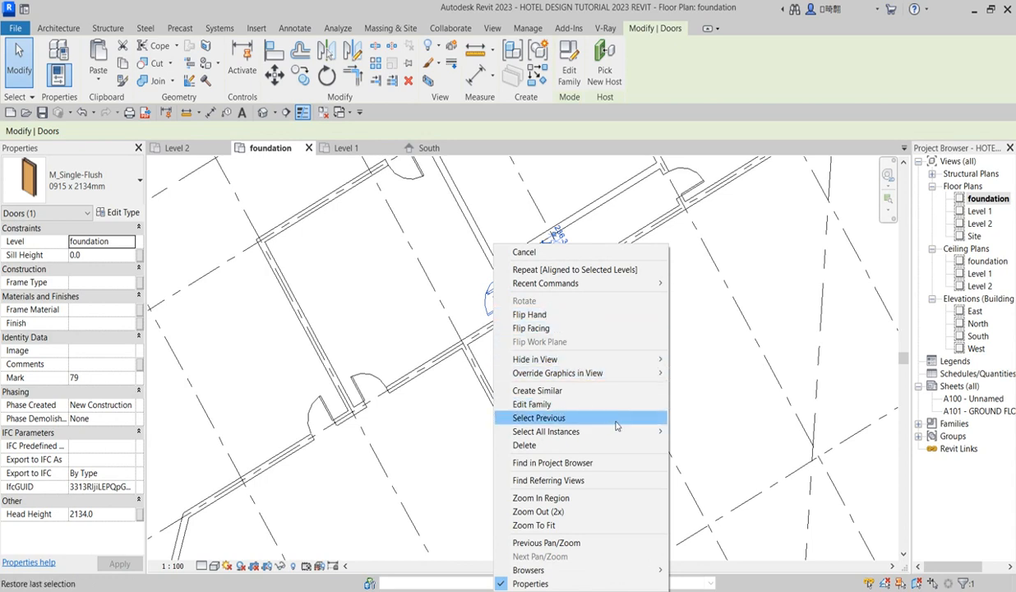
{"action": "left_click", "coordinate": [546, 431]}
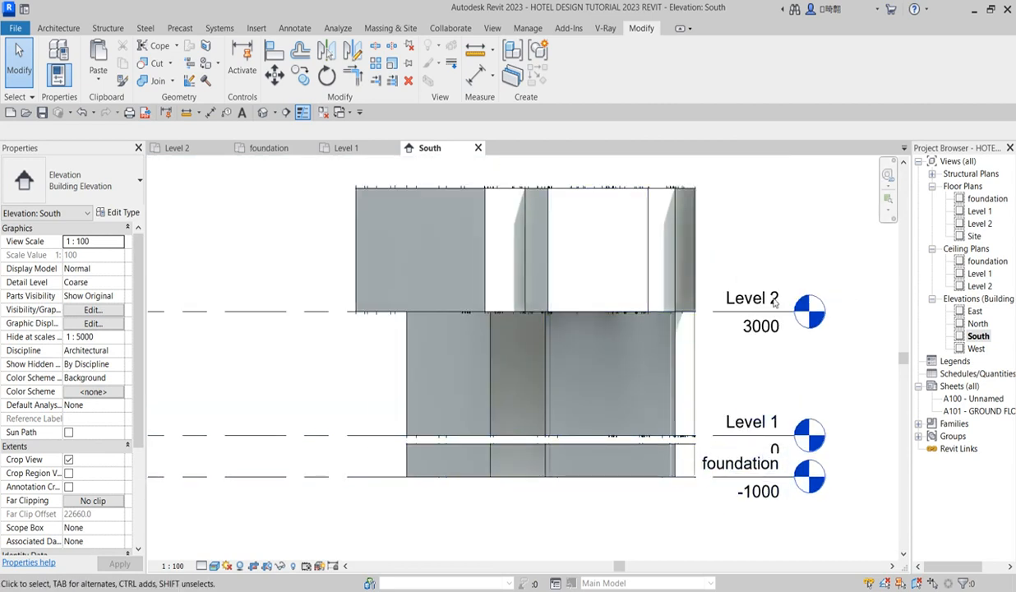
View the East elevation, then return to the South elevation.
{"action": "left_click", "coordinate": [976, 311]}
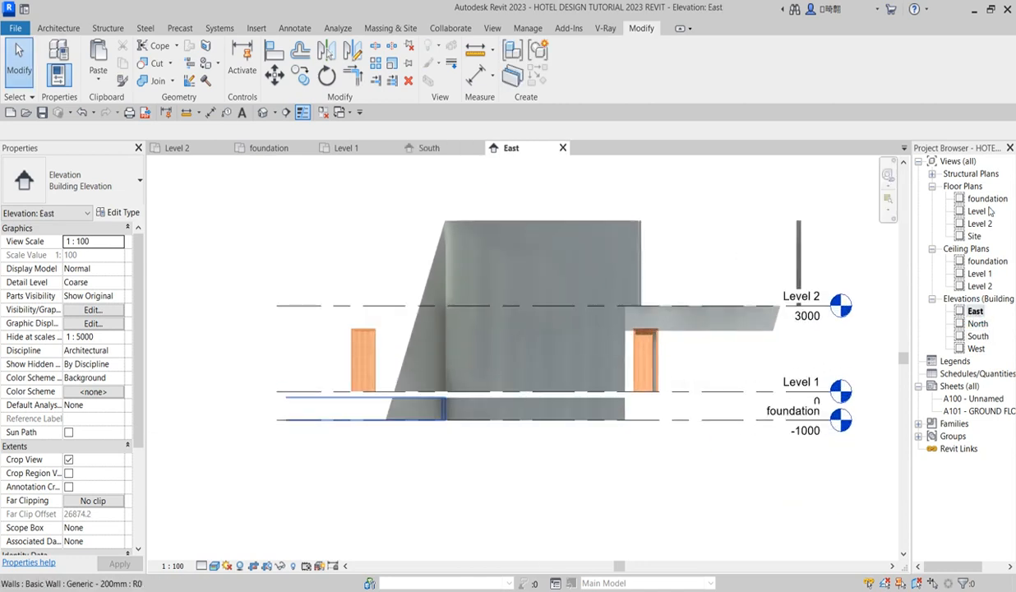
{"action": "double_click", "coordinate": [978, 211]}
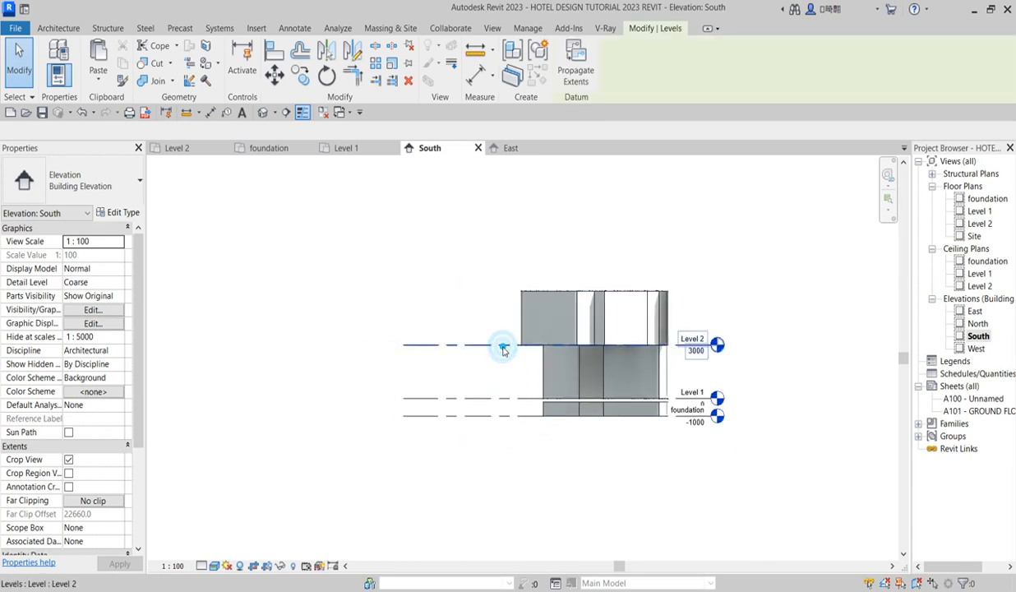
Draw a new level line at 6000 mm above Level 2 and rename it Level 3.
{"action": "left_click", "coordinate": [503, 345]}
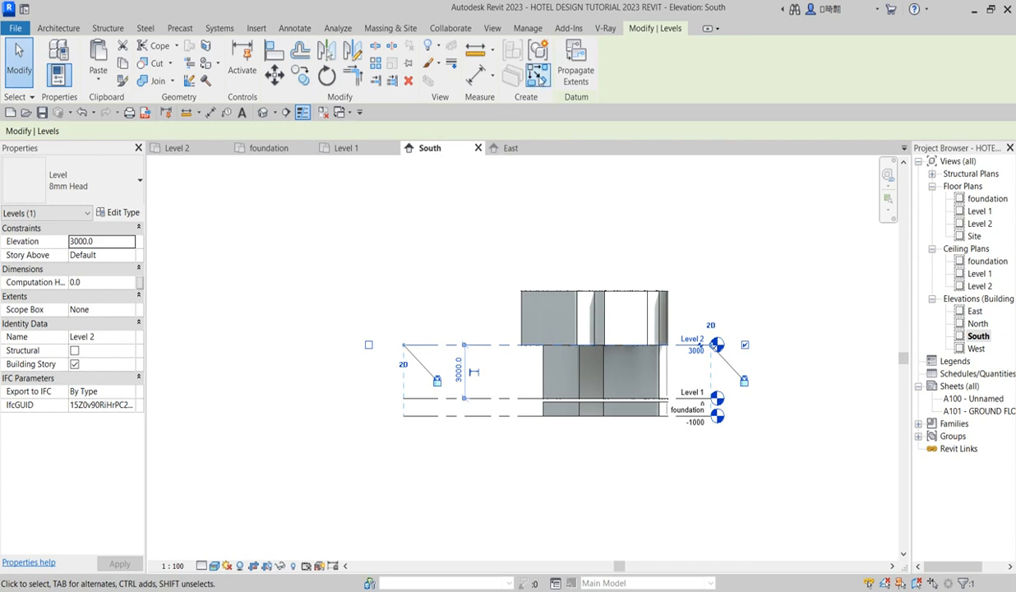
{"action": "mouse_move", "coordinate": [537, 74]}
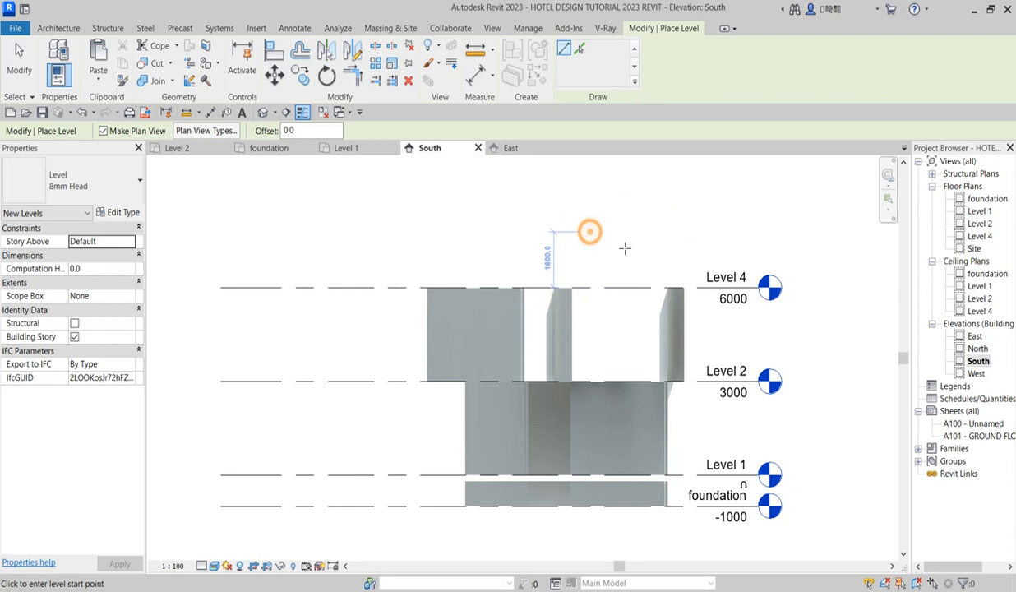
{"action": "left_click", "coordinate": [735, 276]}
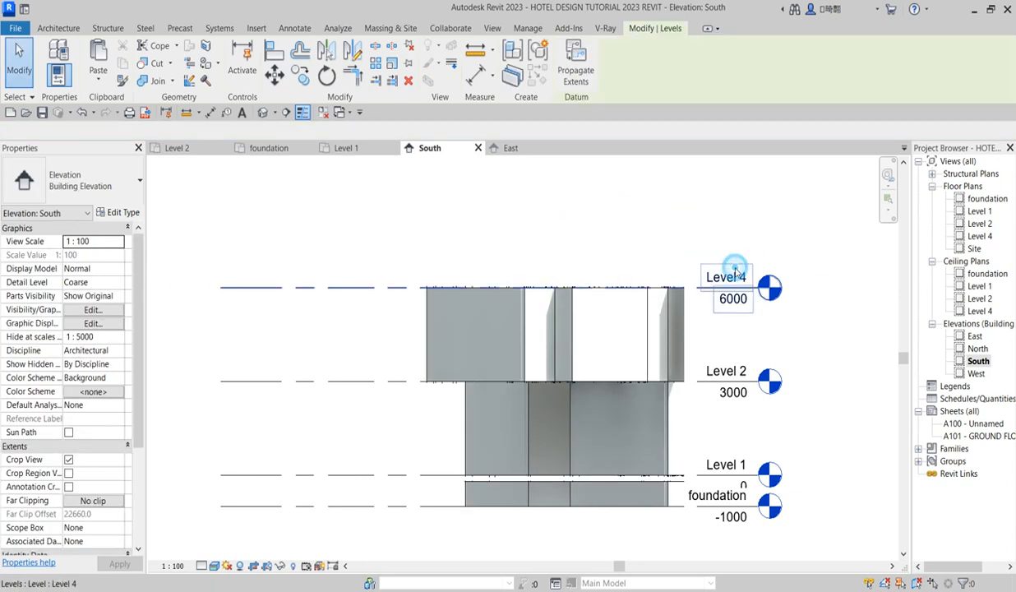
{"action": "double_click", "coordinate": [725, 277]}
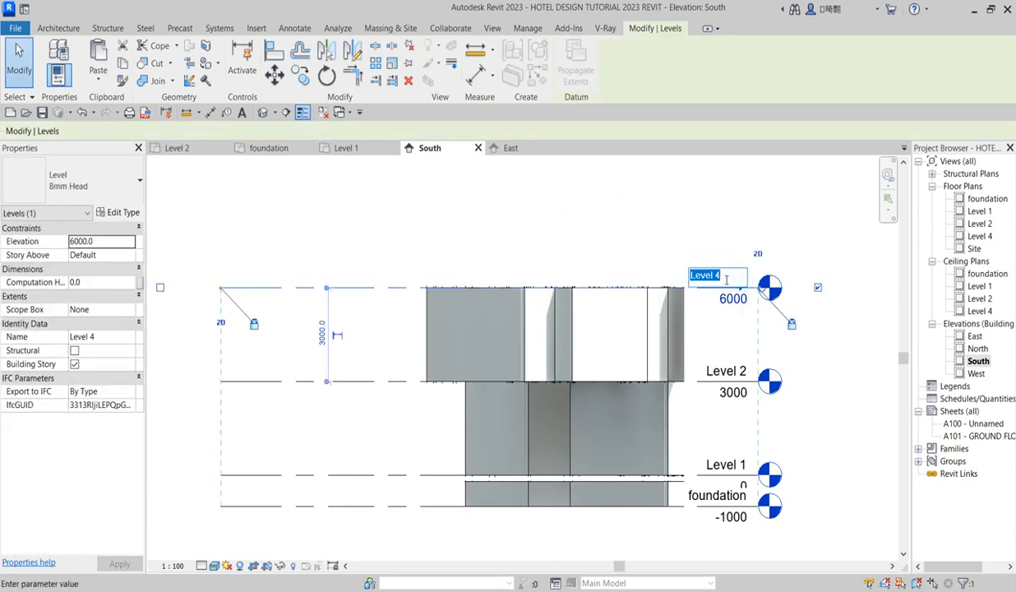
{"action": "left_click", "coordinate": [704, 275]}
{"action": "type", "text": "3"}
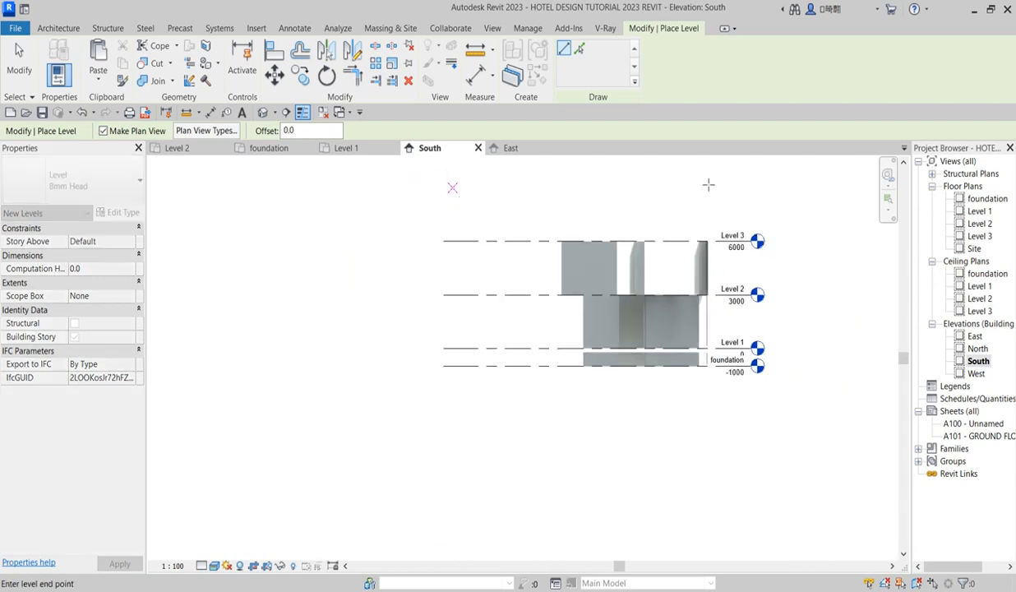
Place Level 4 above Level 3 and stretch the elevation's crop region upward.
{"action": "left_click", "coordinate": [709, 180]}
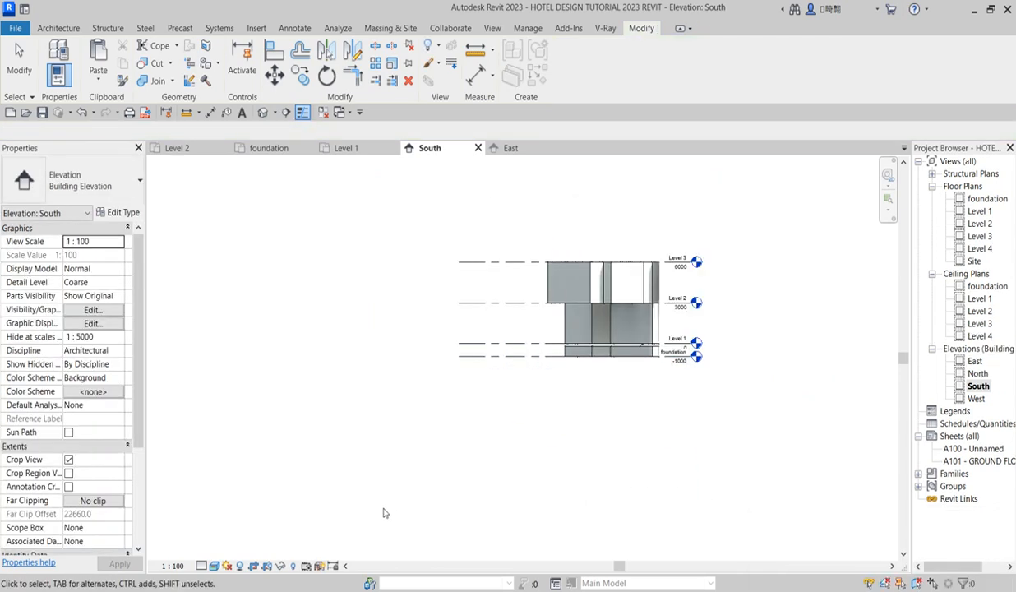
{"action": "mouse_move", "coordinate": [267, 565]}
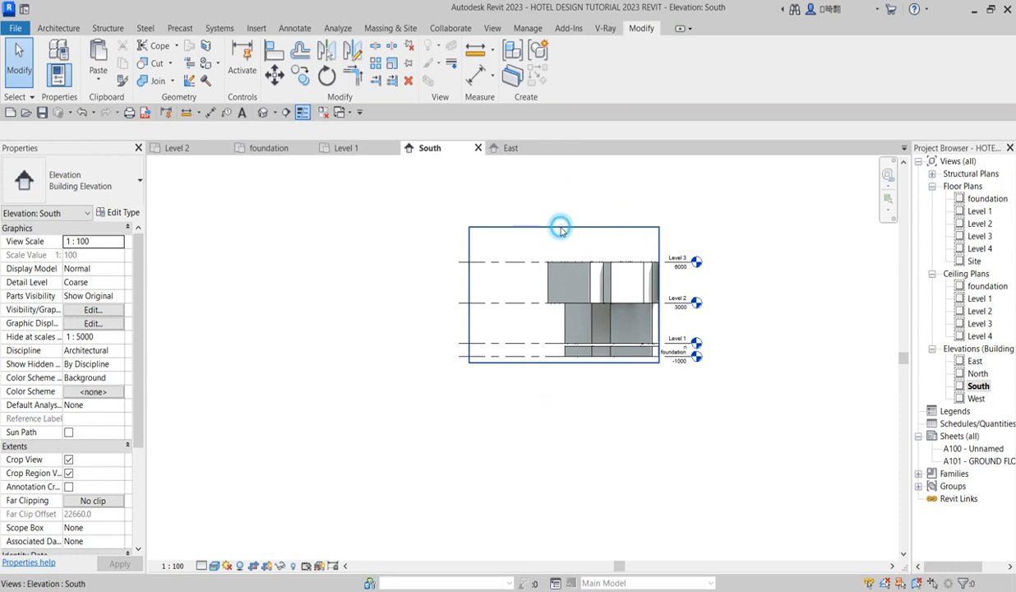
{"action": "left_click", "coordinate": [562, 227]}
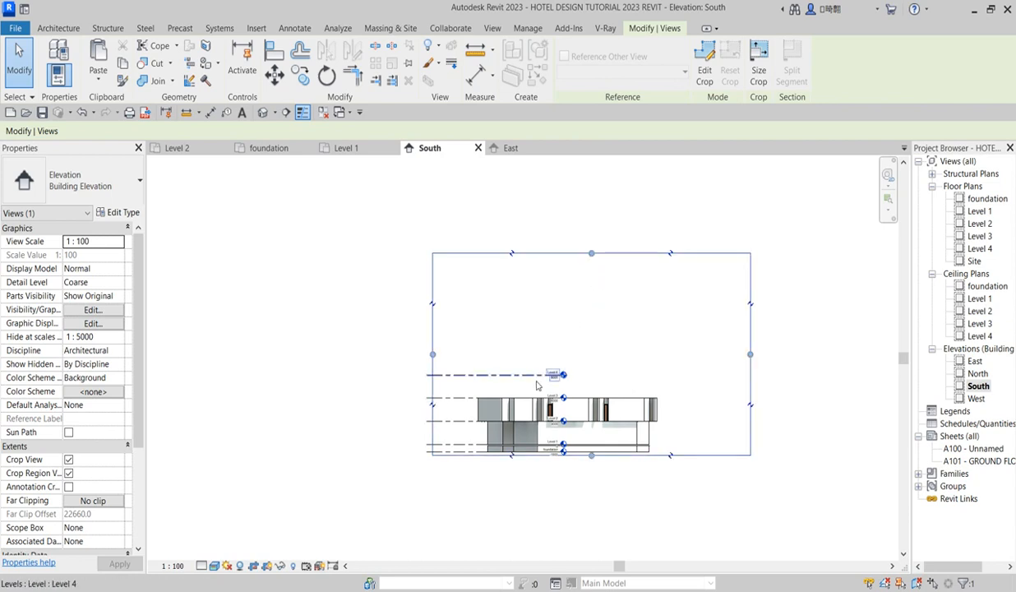
{"action": "left_click", "coordinate": [553, 368]}
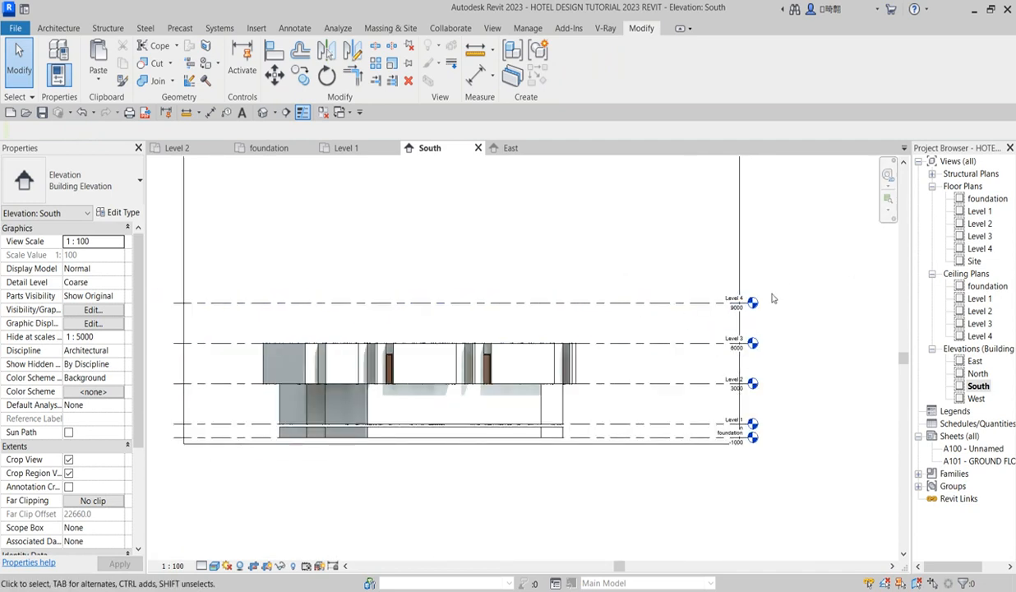
Draw Levels 5 through 8 at 3000 spacing up to 21000 mm, then end placement.
{"action": "left_click", "coordinate": [641, 302]}
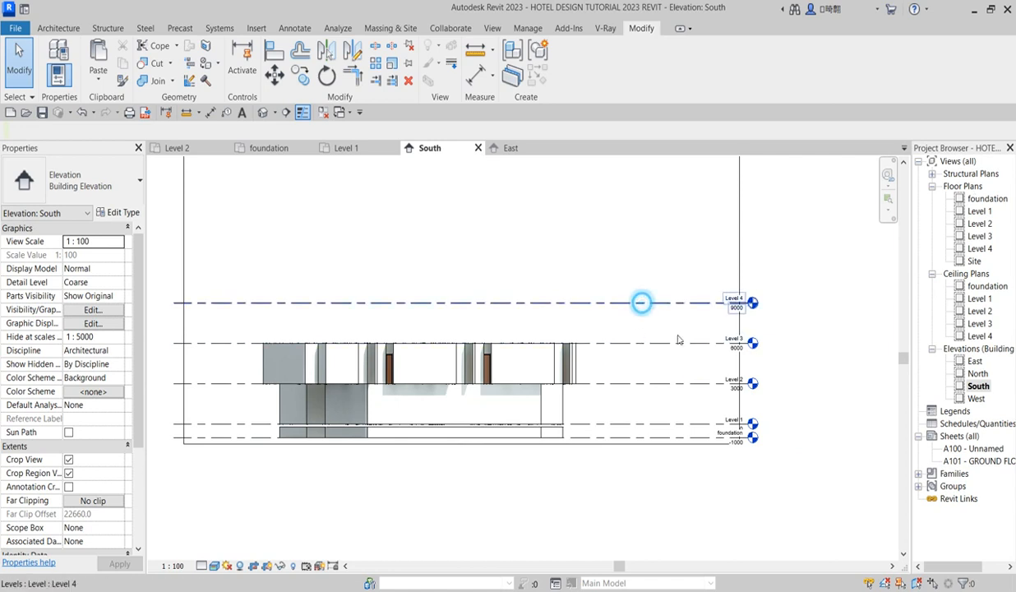
{"action": "left_click", "coordinate": [642, 302]}
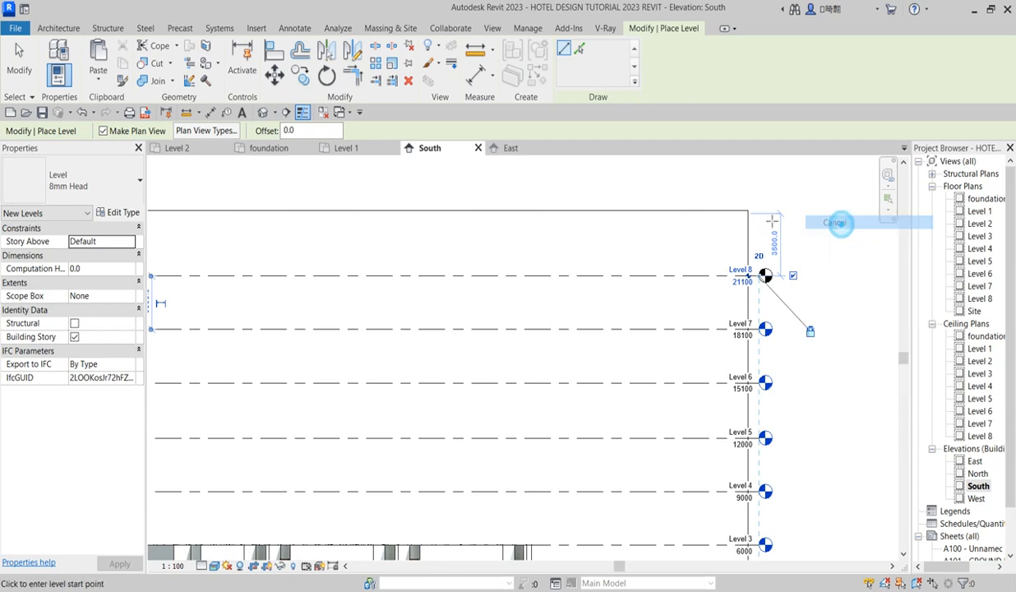
{"action": "right_click", "coordinate": [836, 223]}
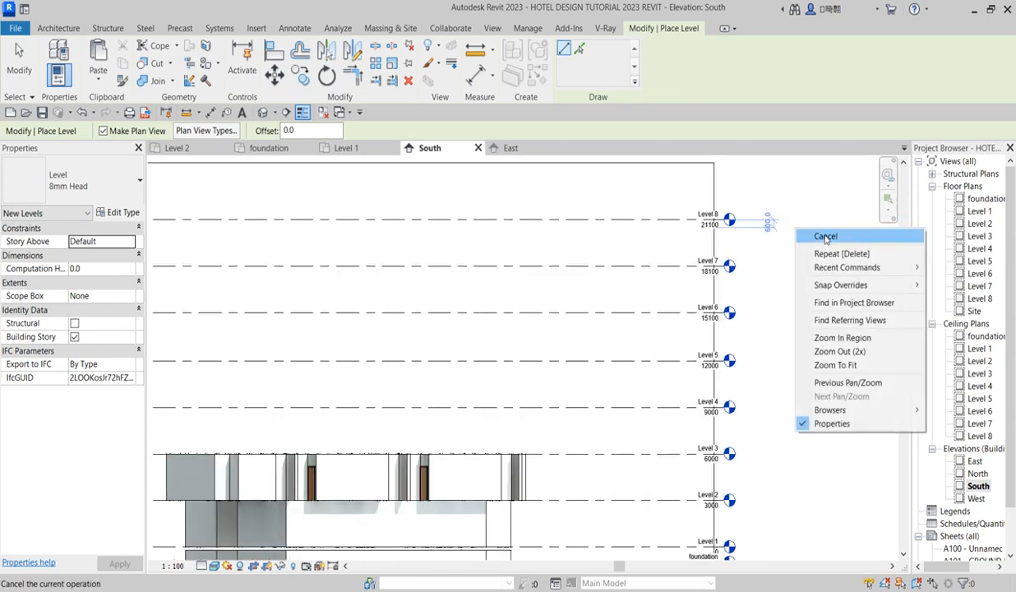
{"action": "left_click", "coordinate": [826, 236]}
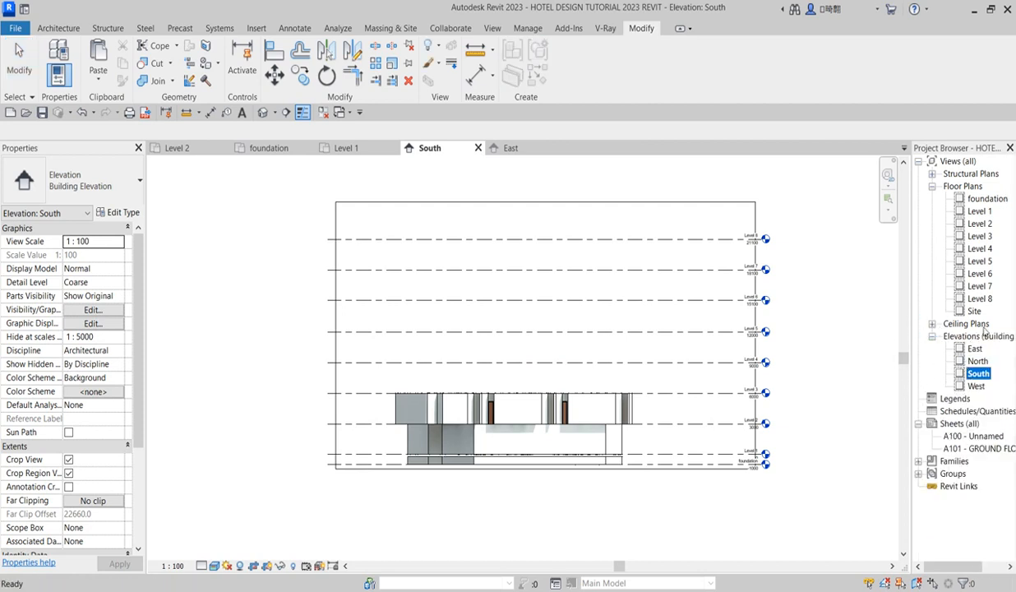
{"action": "mouse_move", "coordinate": [631, 355]}
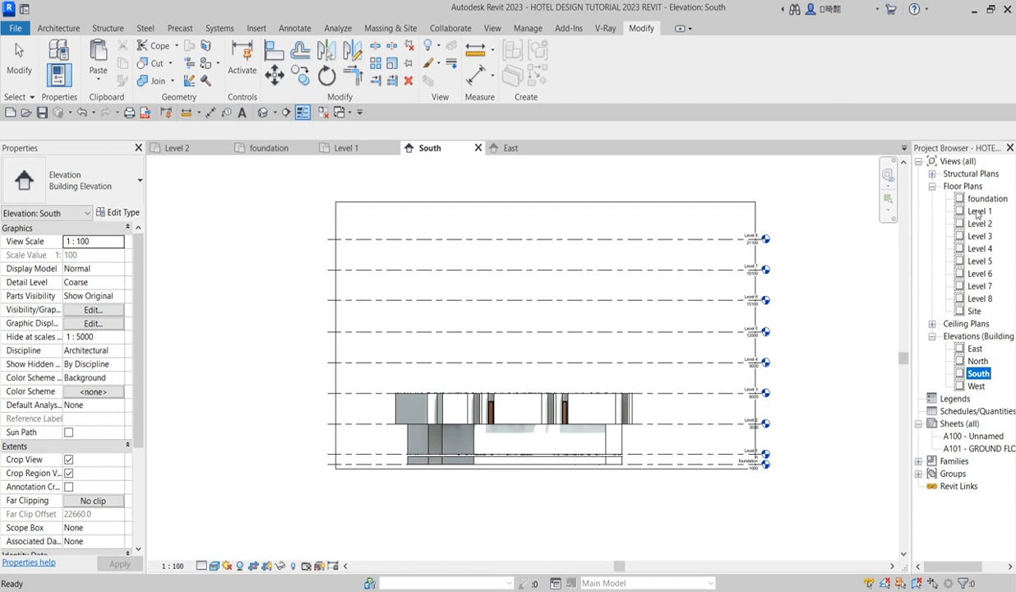
{"action": "mouse_move", "coordinate": [1010, 326]}
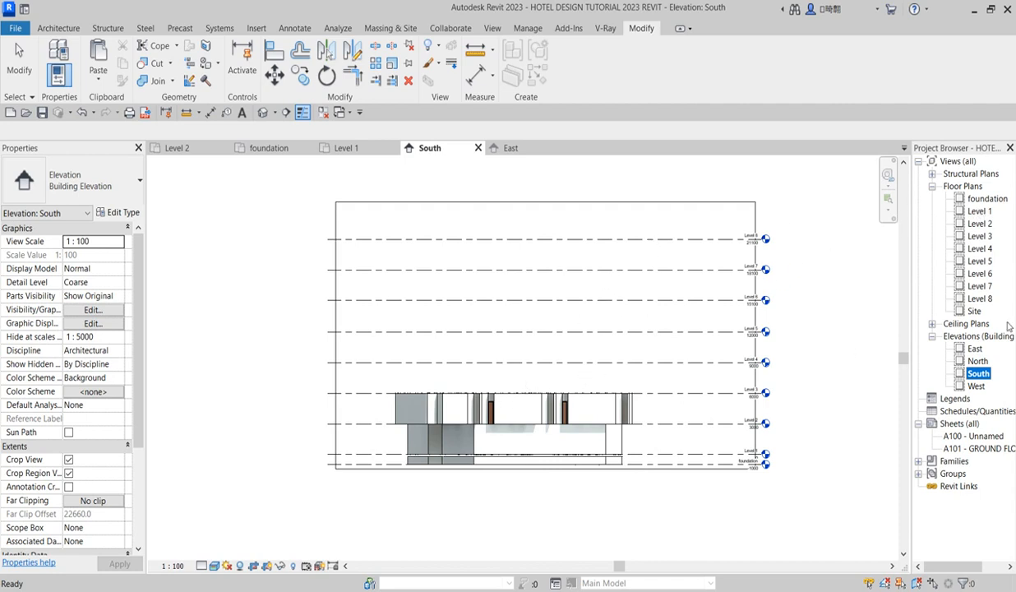
{"action": "mouse_move", "coordinate": [990, 269]}
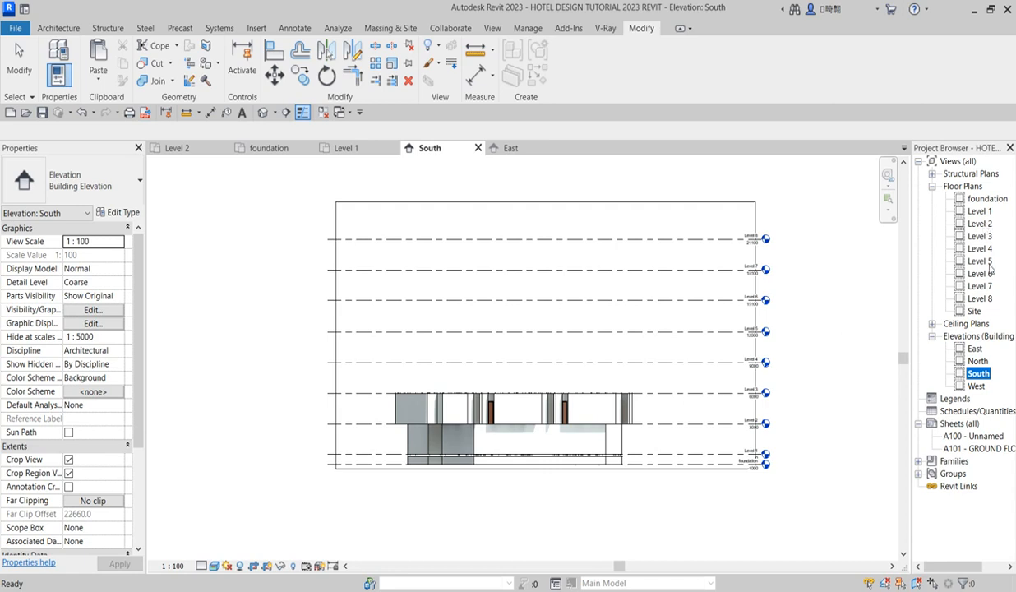
{"action": "mouse_move", "coordinate": [757, 372]}
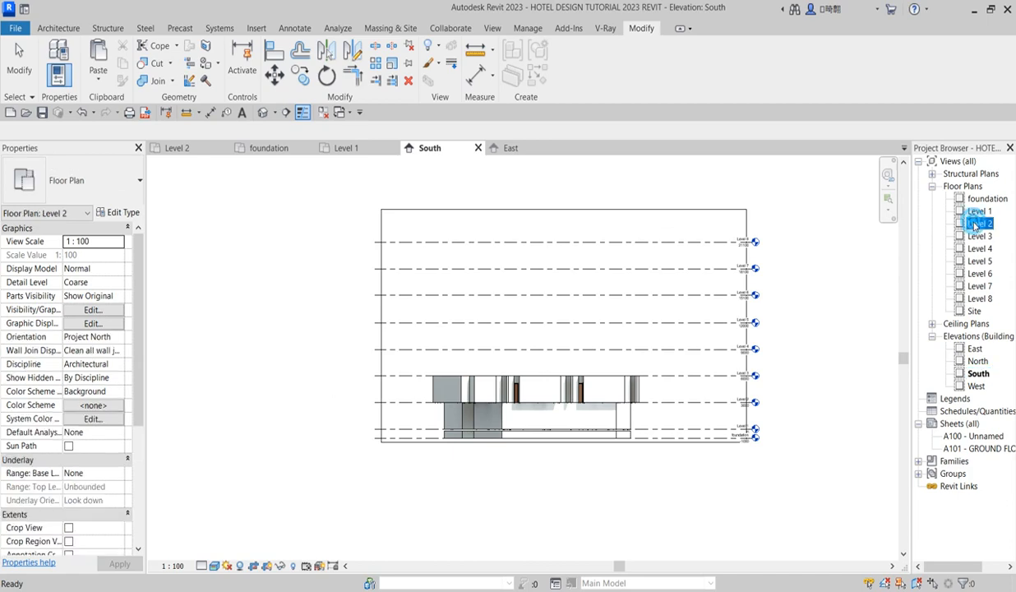
Select all instances of the 200 mm basic wall visible in the Level 2 plan.
{"action": "double_click", "coordinate": [980, 224]}
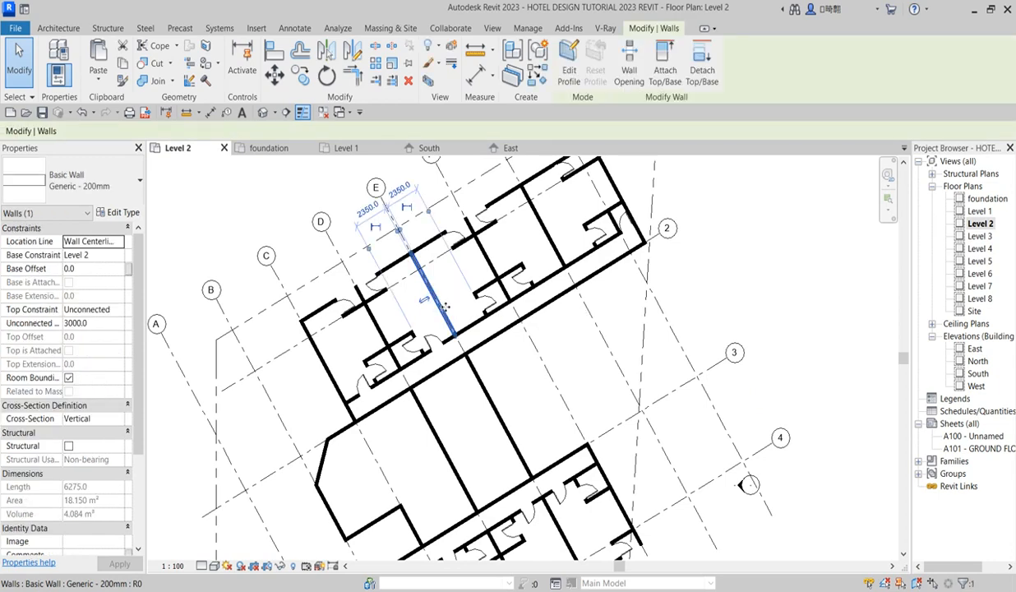
{"action": "right_click", "coordinate": [440, 303]}
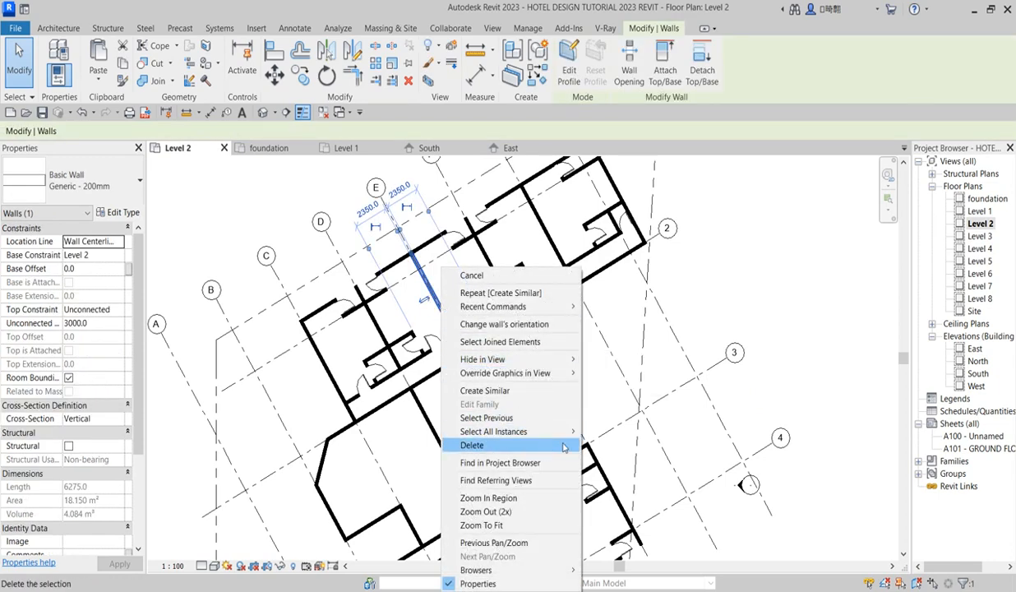
{"action": "mouse_move", "coordinate": [494, 430]}
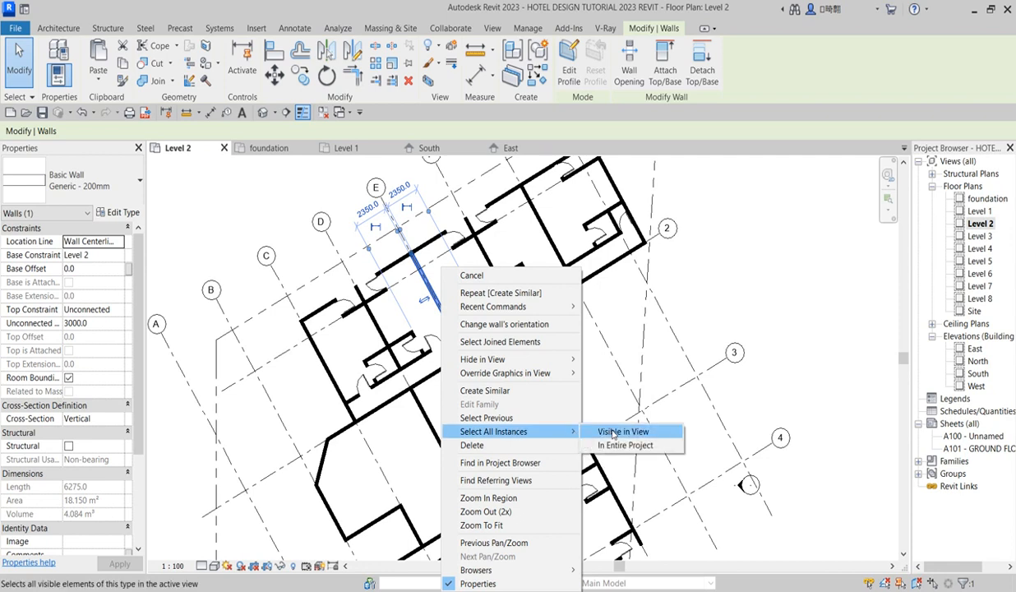
{"action": "left_click", "coordinate": [621, 430]}
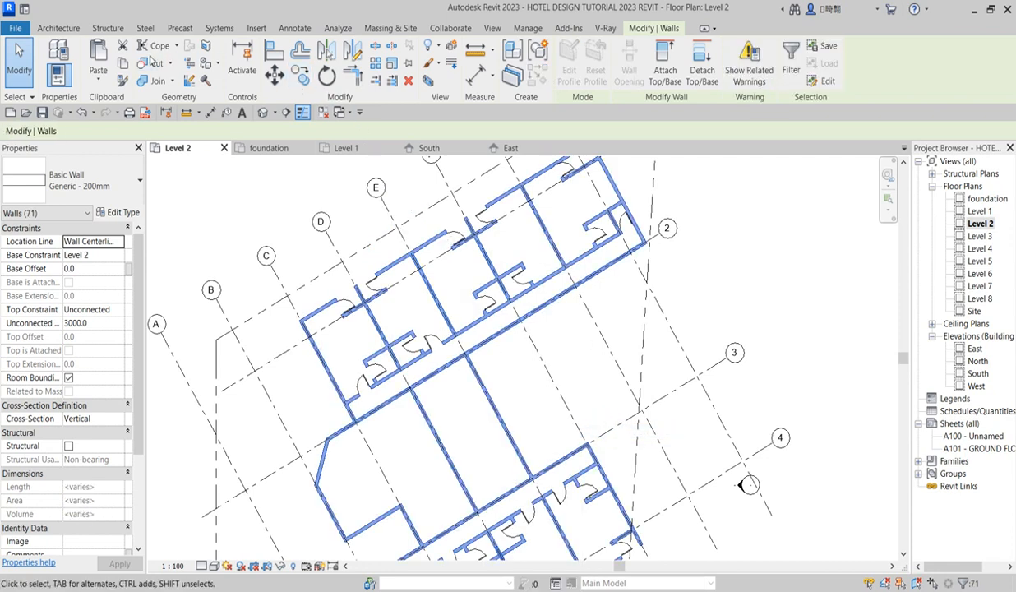
{"action": "mouse_move", "coordinate": [122, 62]}
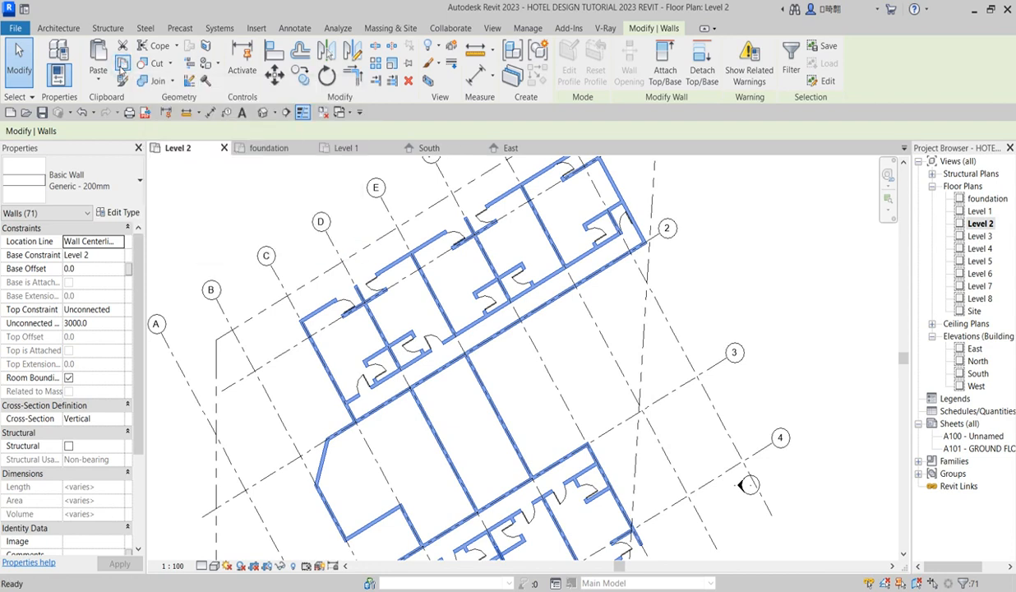
{"action": "mouse_move", "coordinate": [1012, 138]}
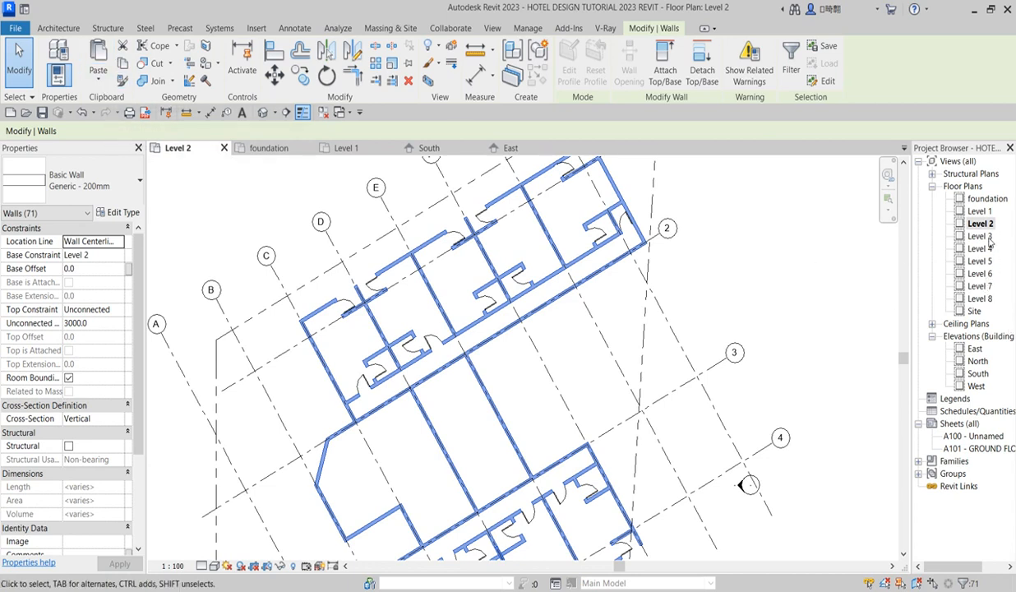
{"action": "mouse_move", "coordinate": [990, 262]}
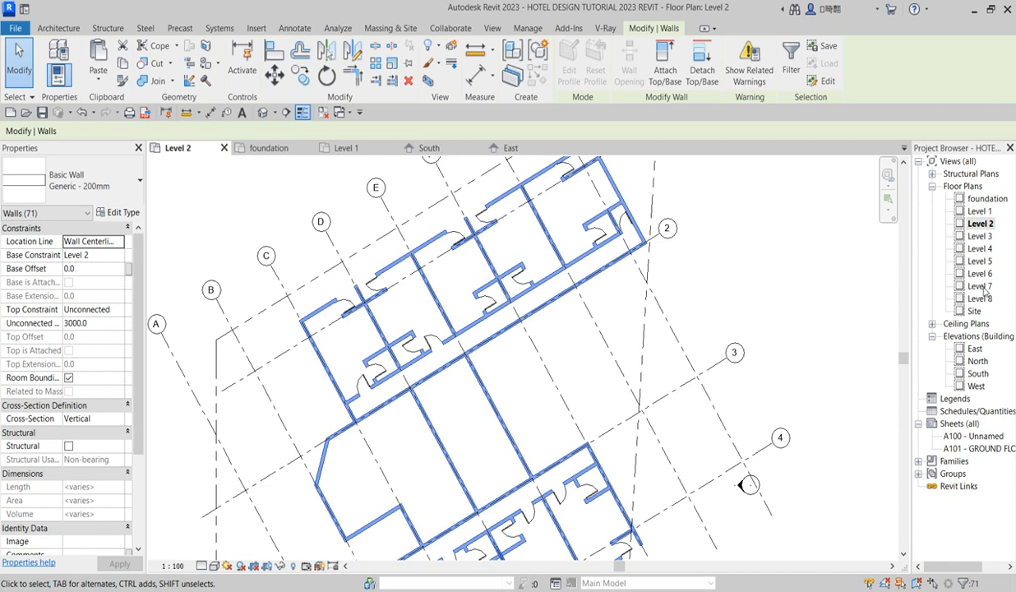
{"action": "mouse_move", "coordinate": [987, 293]}
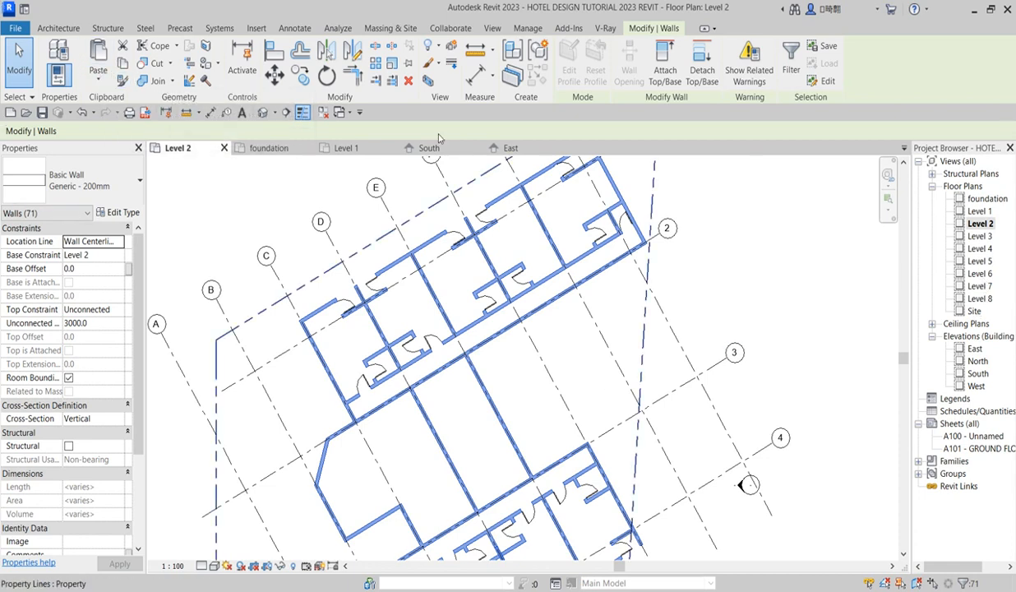
{"action": "mouse_move", "coordinate": [99, 62]}
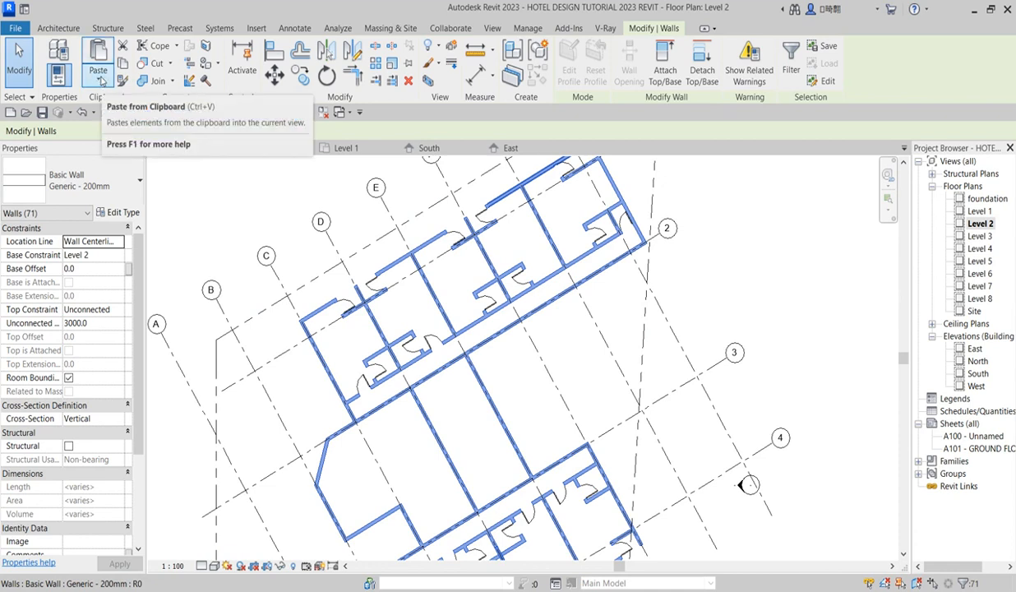
Paste the Level 2 walls aligned to Levels 3 through 7.
{"action": "left_click", "coordinate": [98, 62]}
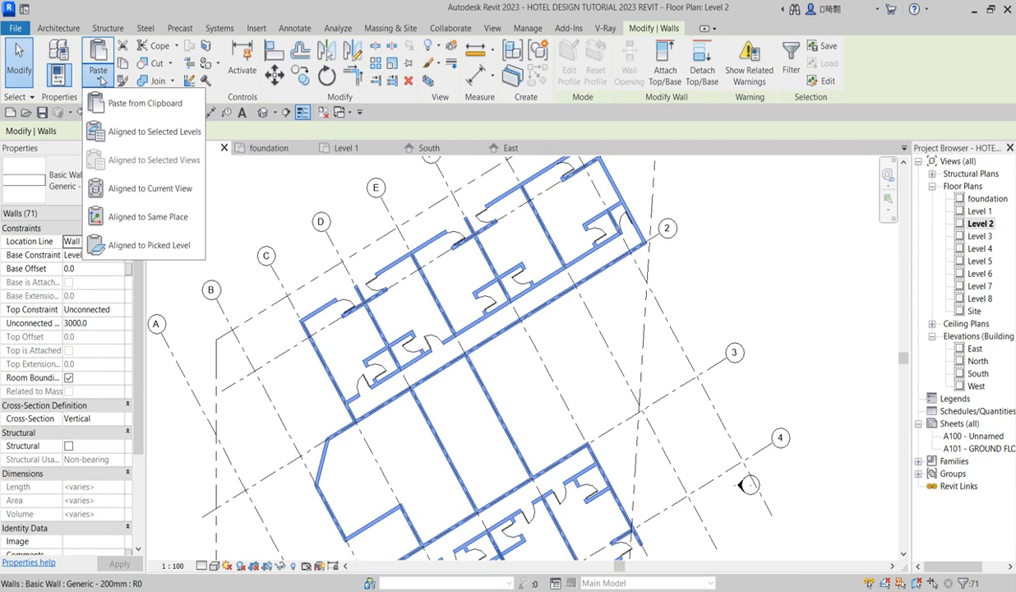
{"action": "mouse_move", "coordinate": [154, 132]}
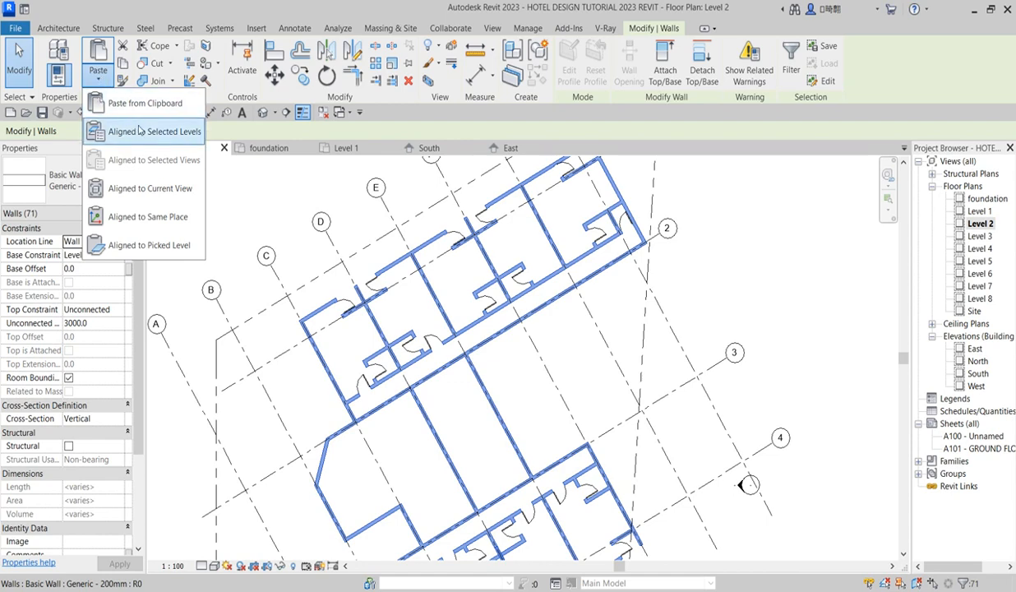
{"action": "left_click", "coordinate": [155, 131]}
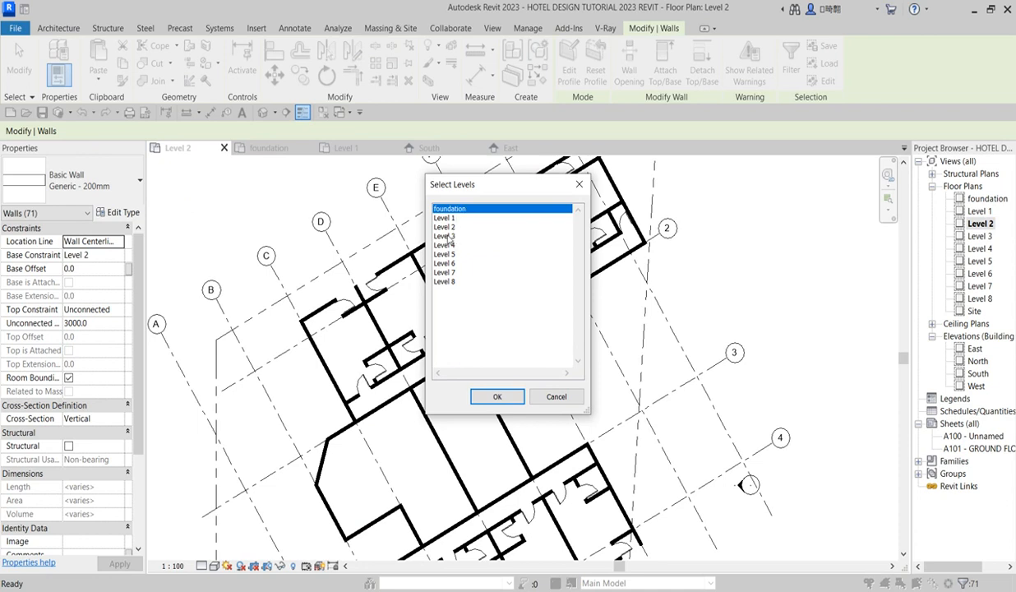
{"action": "left_click", "coordinate": [444, 237]}
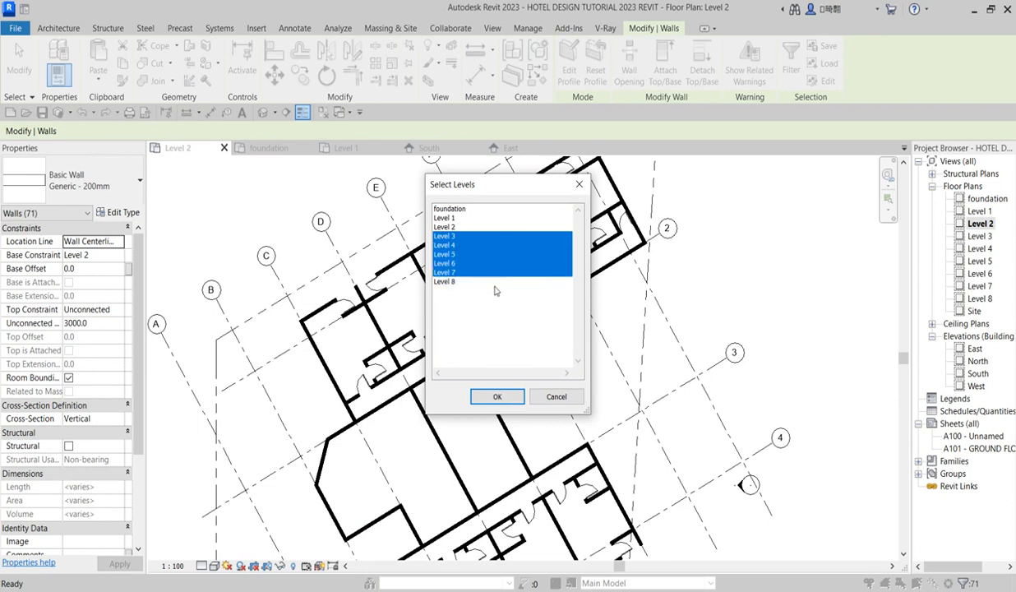
{"action": "mouse_move", "coordinate": [479, 280]}
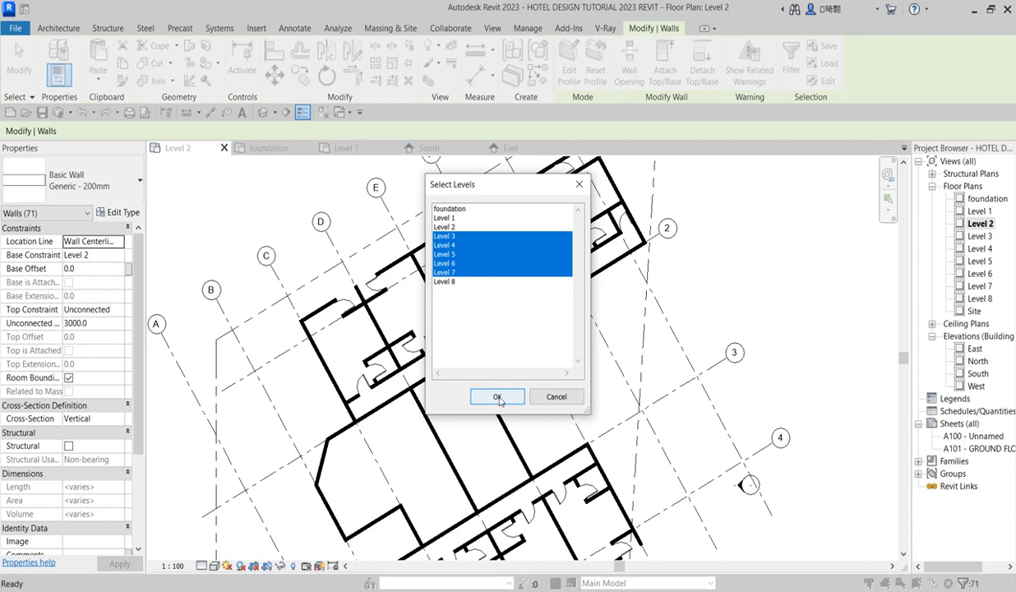
{"action": "left_click", "coordinate": [496, 397]}
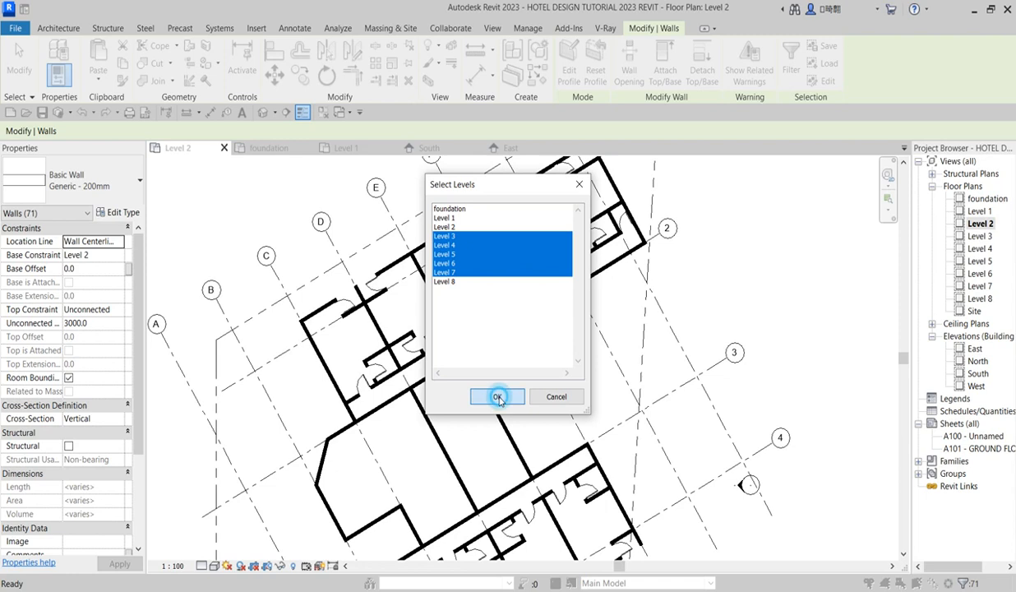
{"action": "left_click", "coordinate": [497, 396]}
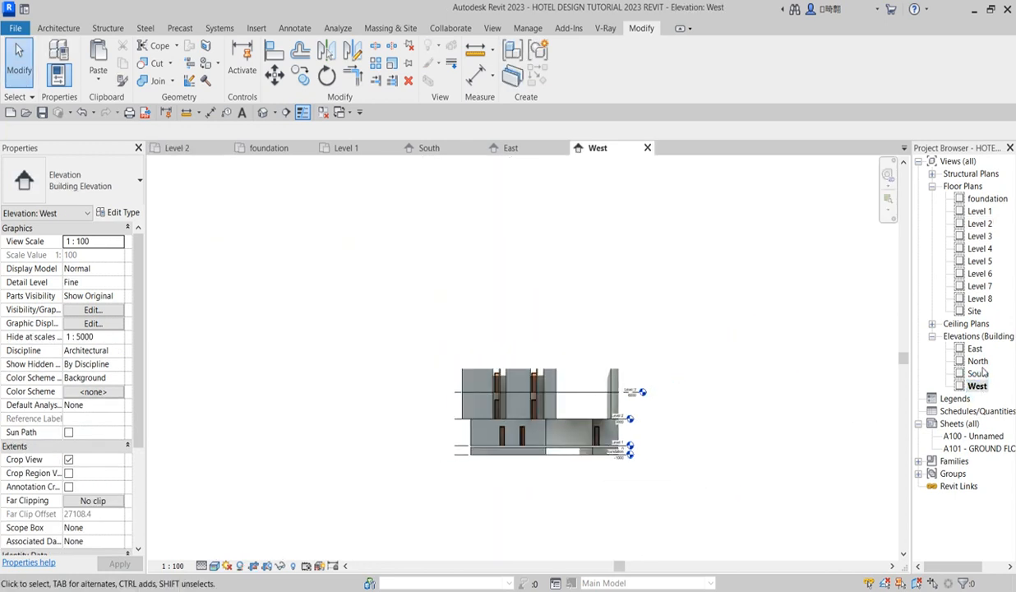
Turn off the West elevation's crop so the full stacked walls show.
{"action": "left_click", "coordinate": [566, 450]}
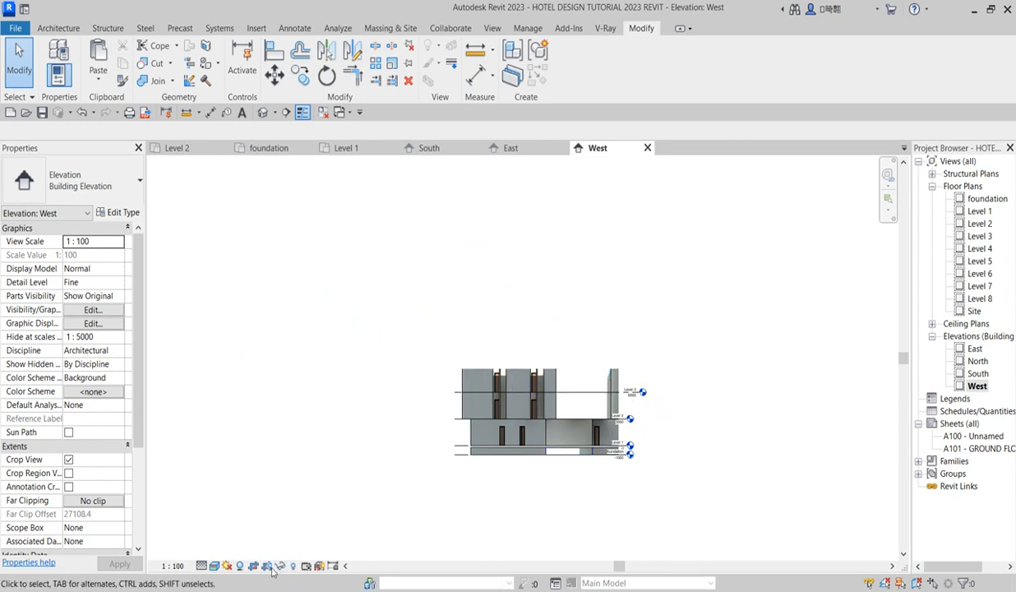
{"action": "mouse_move", "coordinate": [266, 565]}
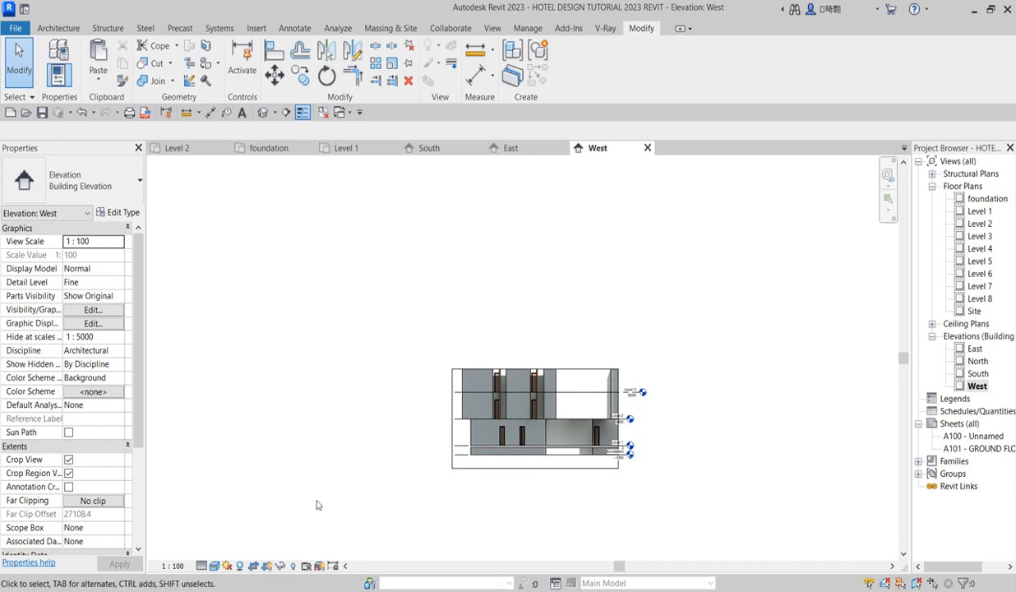
{"action": "left_click", "coordinate": [454, 434]}
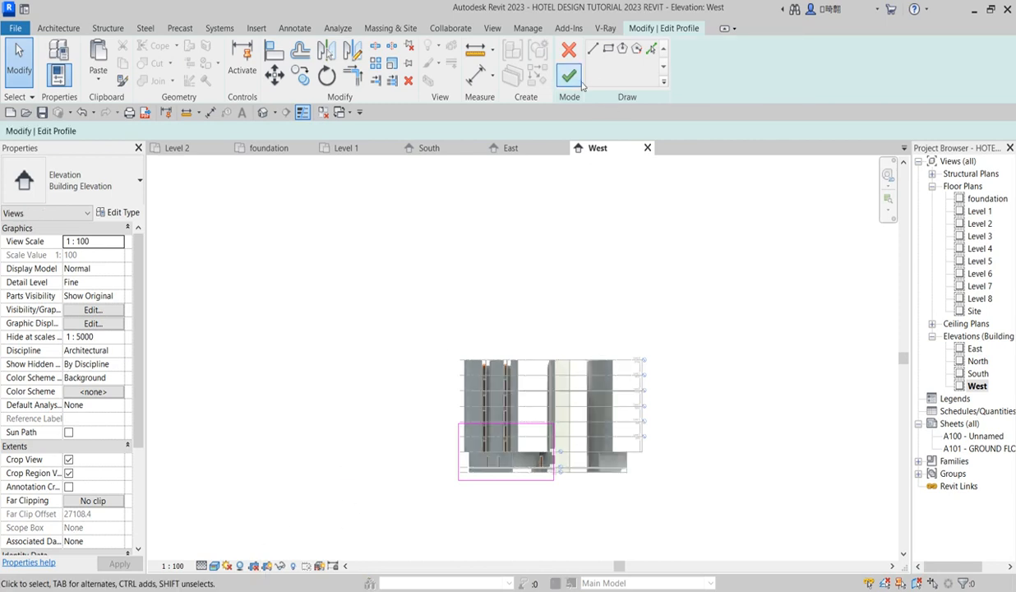
{"action": "left_click", "coordinate": [569, 76]}
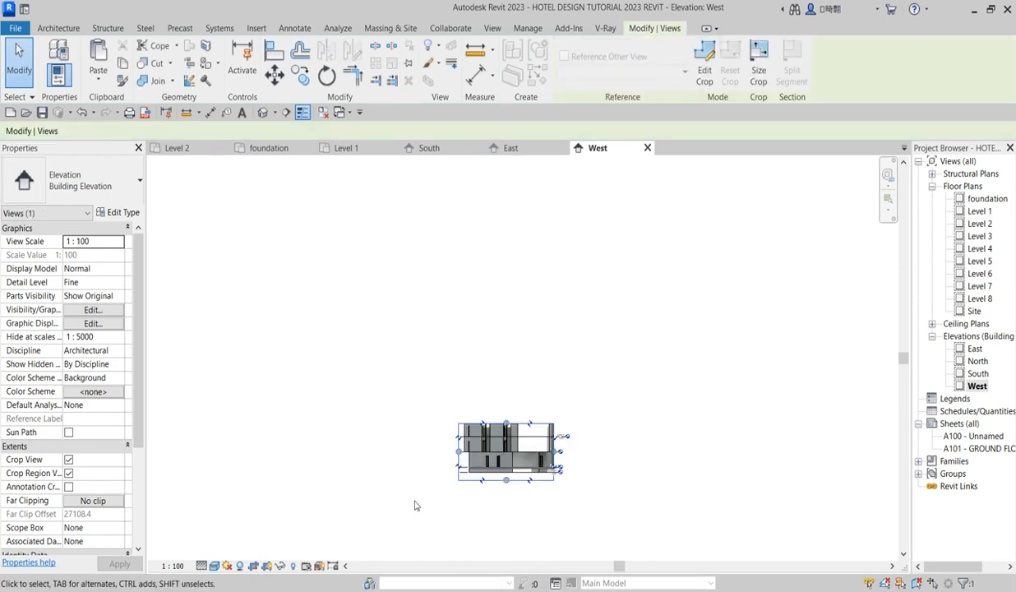
{"action": "mouse_move", "coordinate": [255, 566]}
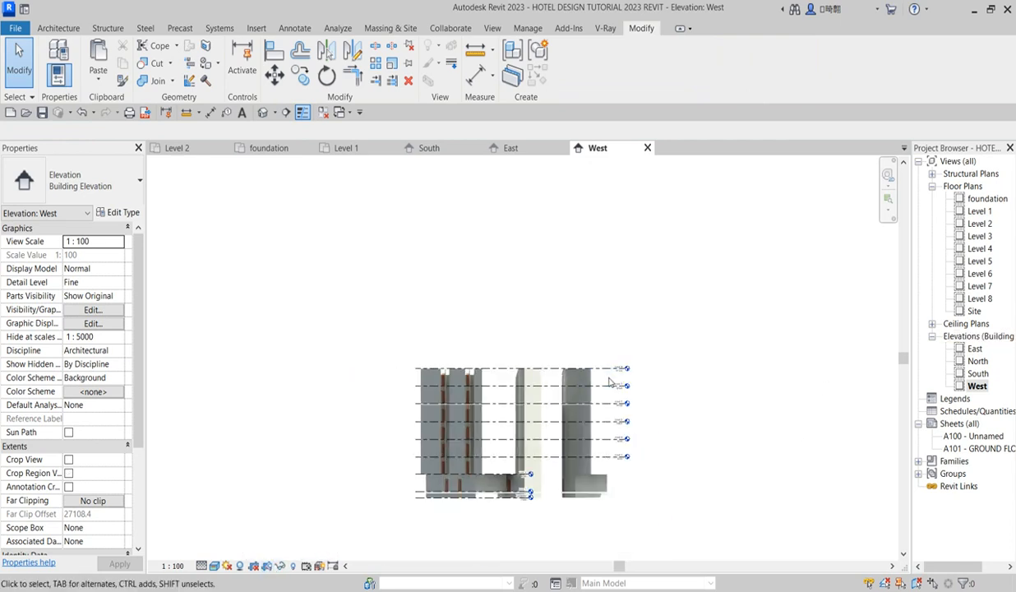
Switch to the South elevation from the Project Browser.
{"action": "left_click", "coordinate": [610, 377]}
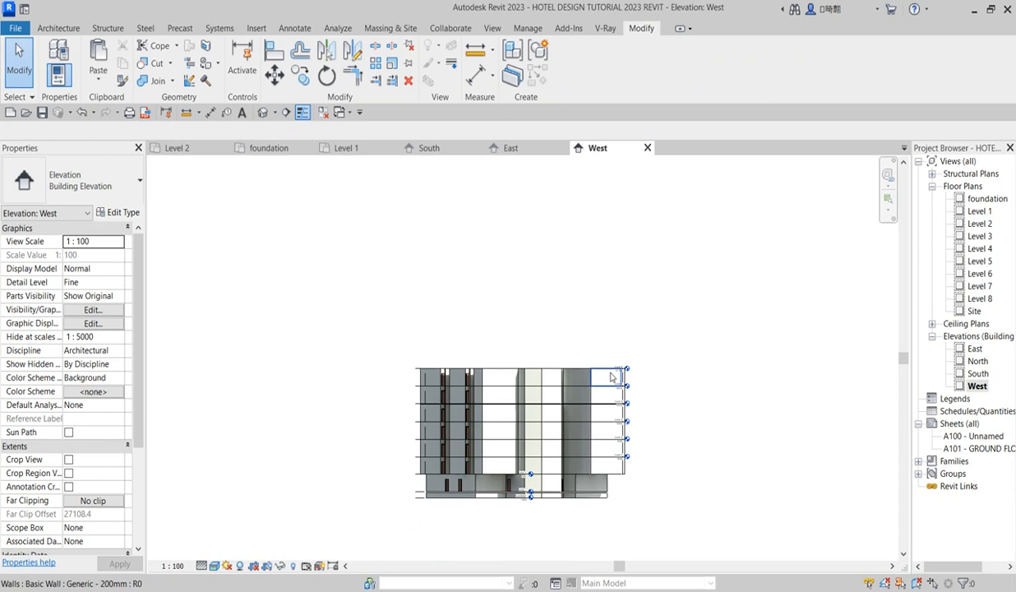
{"action": "left_click", "coordinate": [977, 374]}
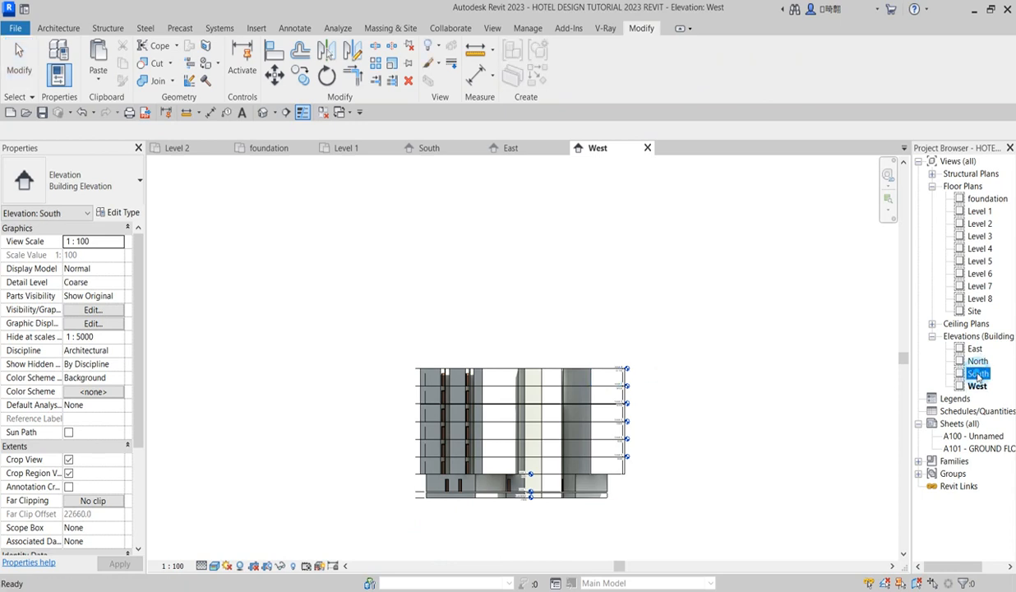
{"action": "left_click", "coordinate": [977, 385]}
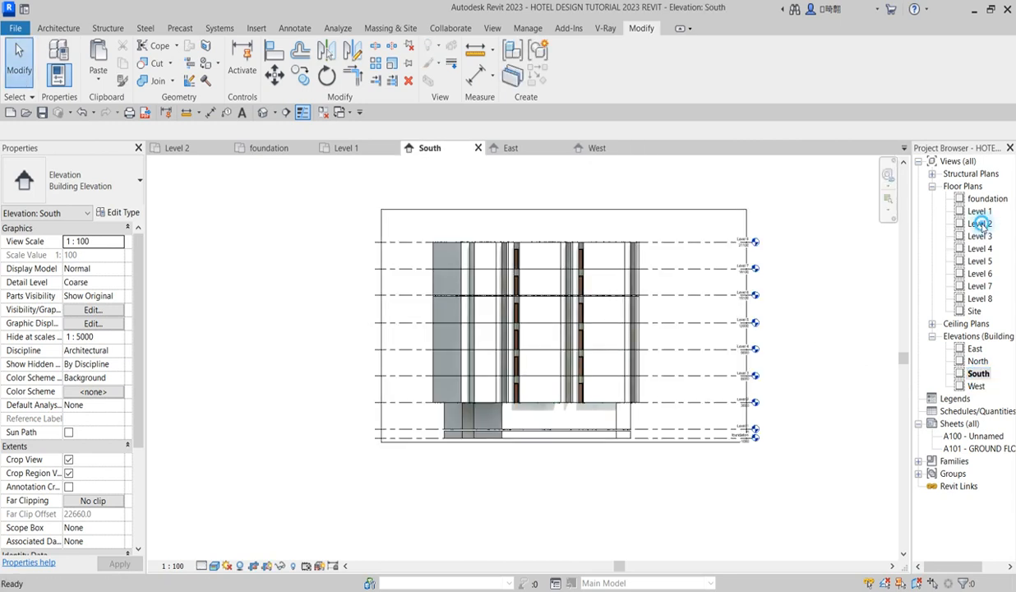
Check the Level 3, 4 and 5 floor plans for the copied walls.
{"action": "double_click", "coordinate": [980, 237]}
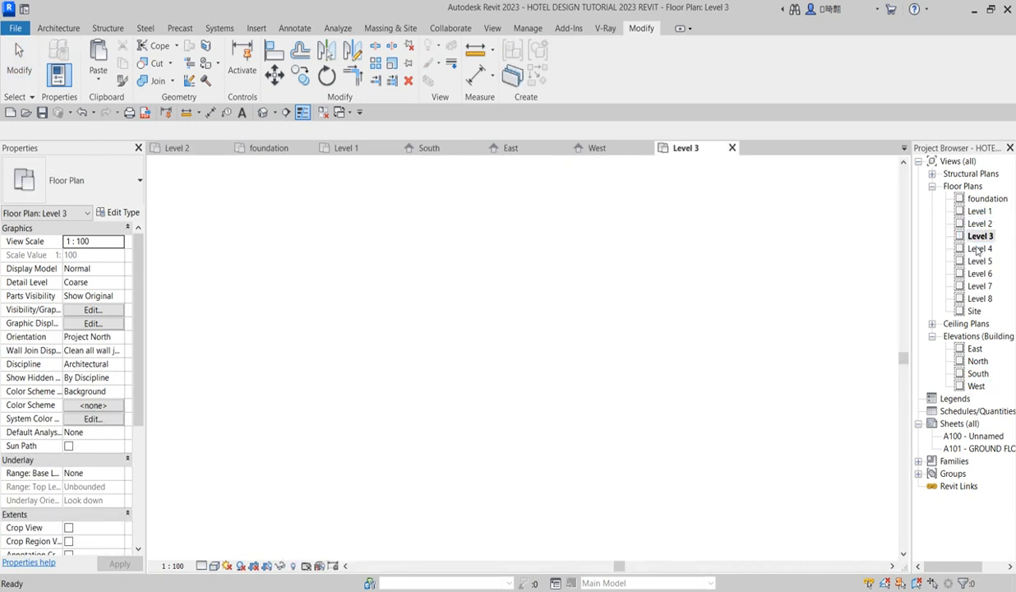
{"action": "double_click", "coordinate": [980, 248]}
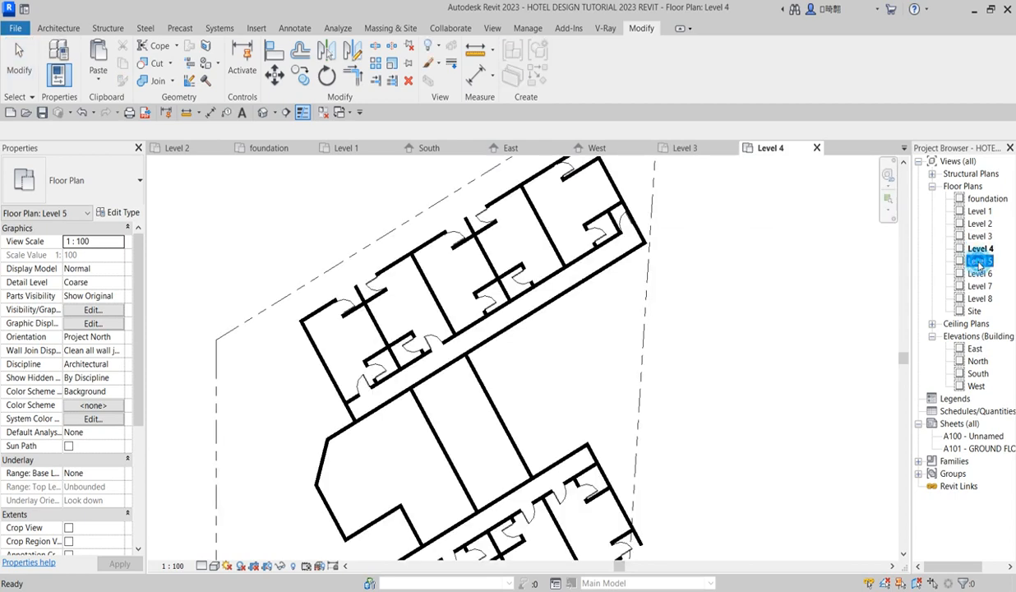
{"action": "double_click", "coordinate": [980, 273]}
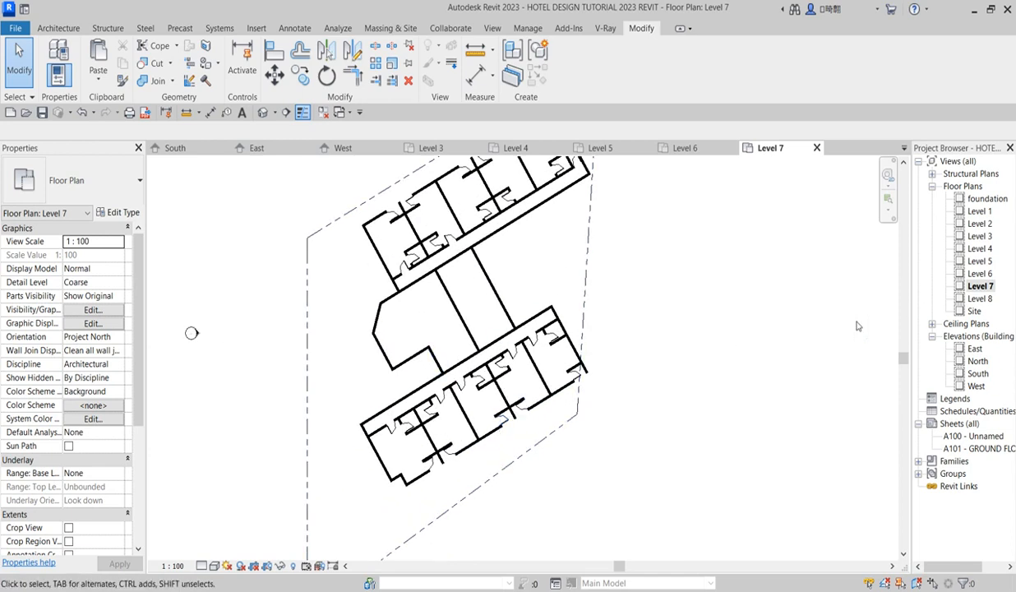
{"action": "mouse_move", "coordinate": [1004, 267]}
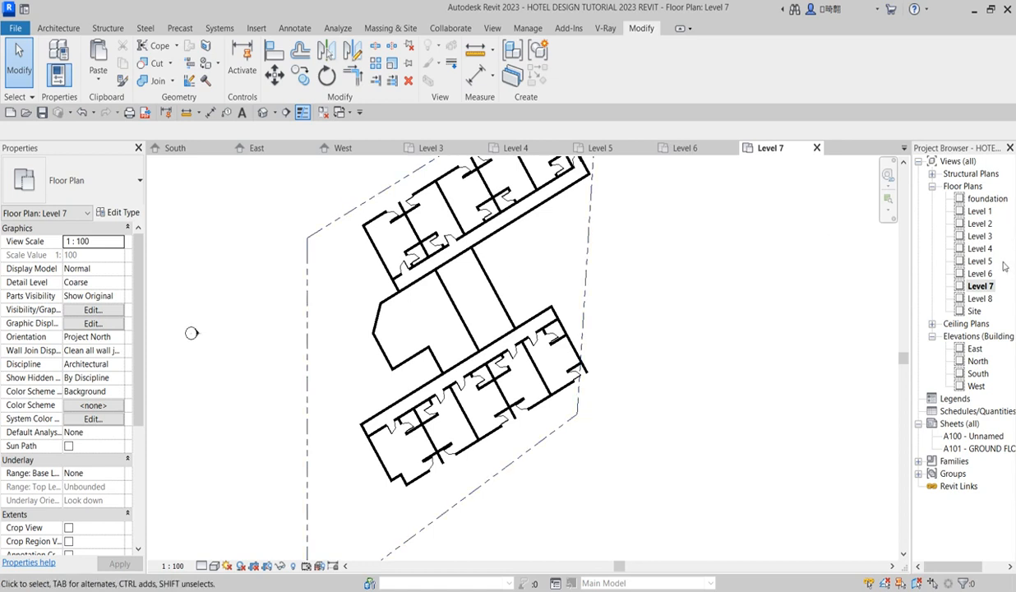
{"action": "mouse_move", "coordinate": [262, 111]}
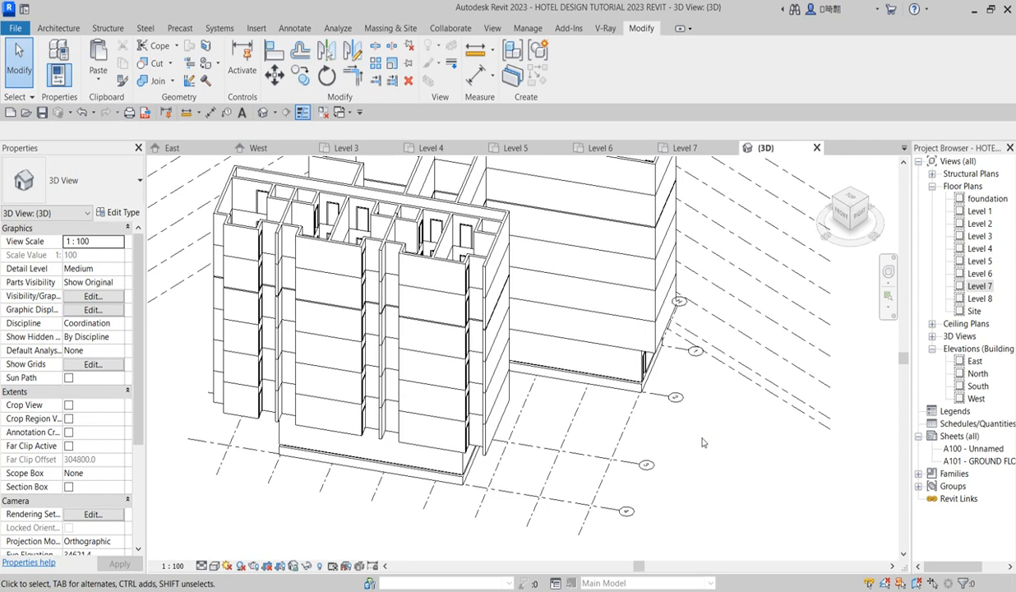
Orbit the 3D hotel model to inspect the stacked walls from another side.
{"action": "left_click_drag", "start_coordinate": [703, 442], "coordinate": [684, 444]}
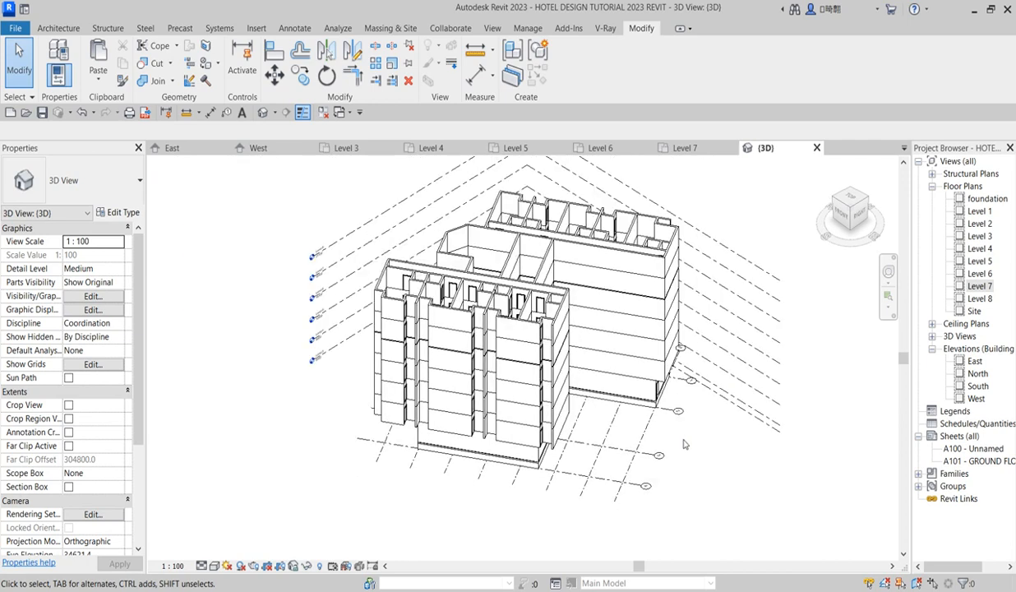
{"action": "left_click", "coordinate": [538, 354]}
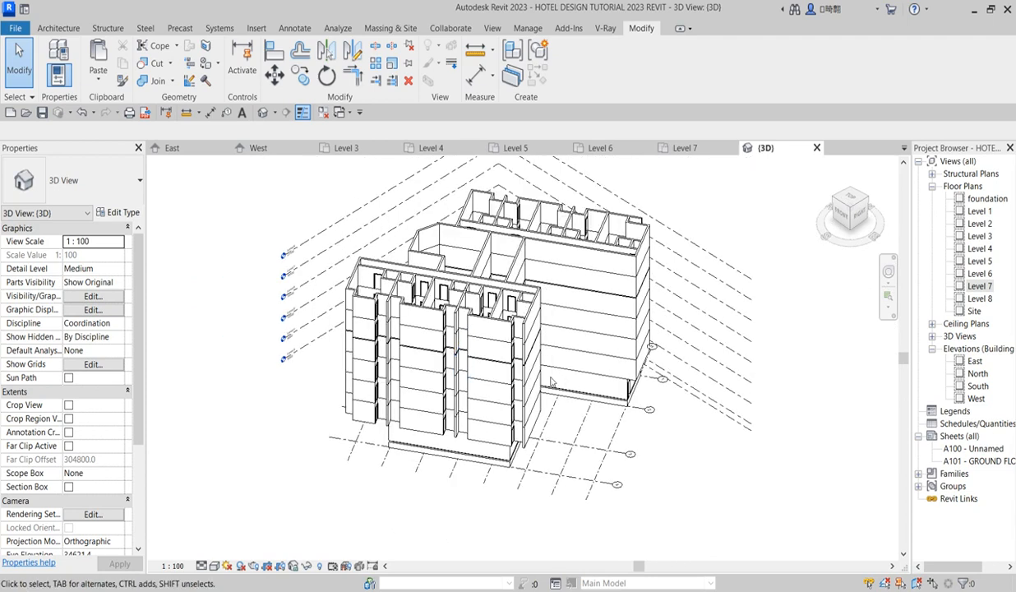
{"action": "left_click", "coordinate": [633, 230]}
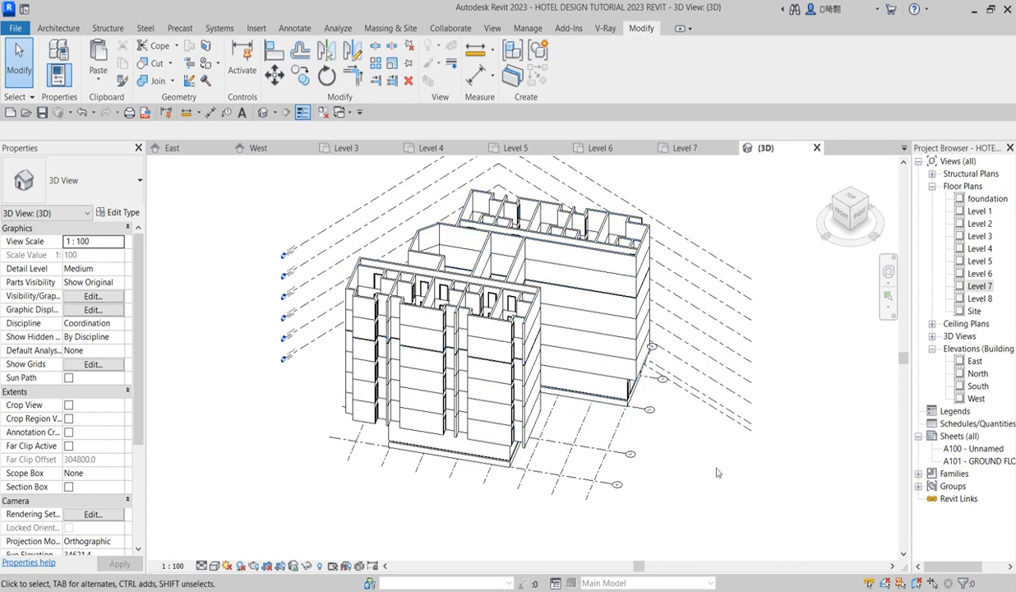
{"action": "mouse_move", "coordinate": [199, 404]}
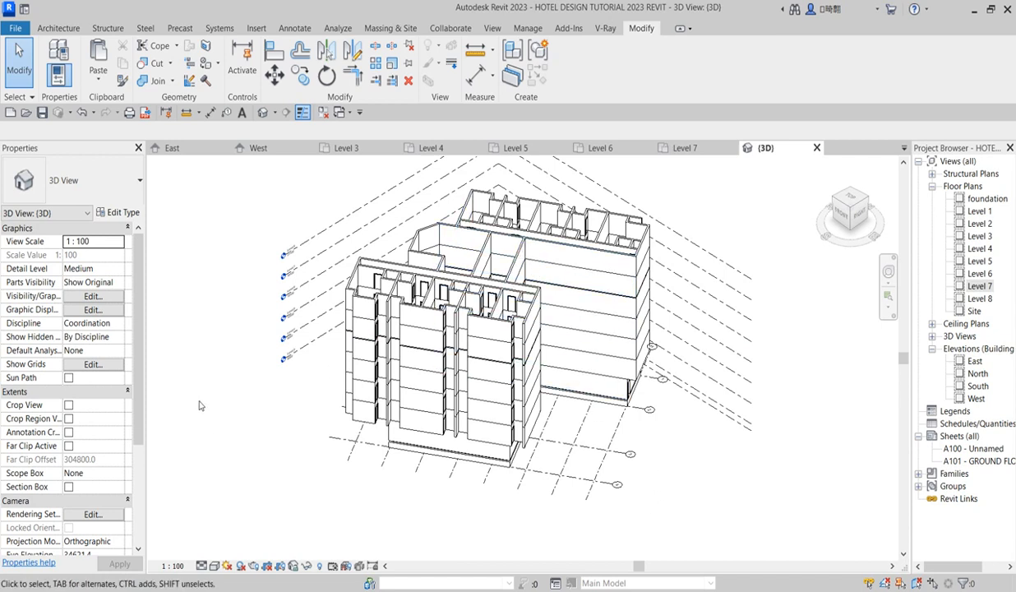